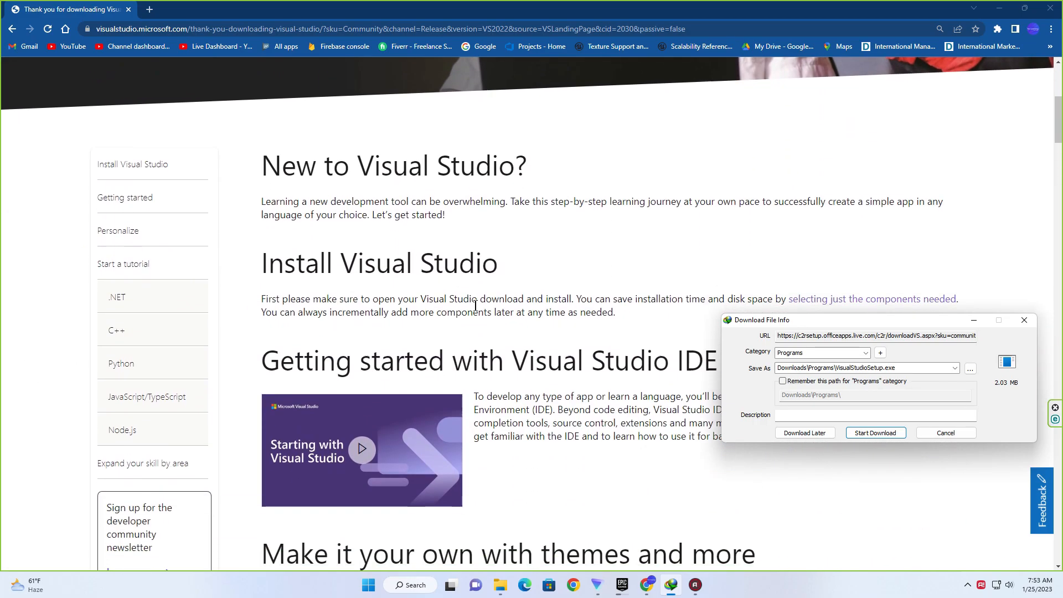
Continue into the installer and select the .NET desktop and Desktop C++ workloads.
scroll(down, 3)
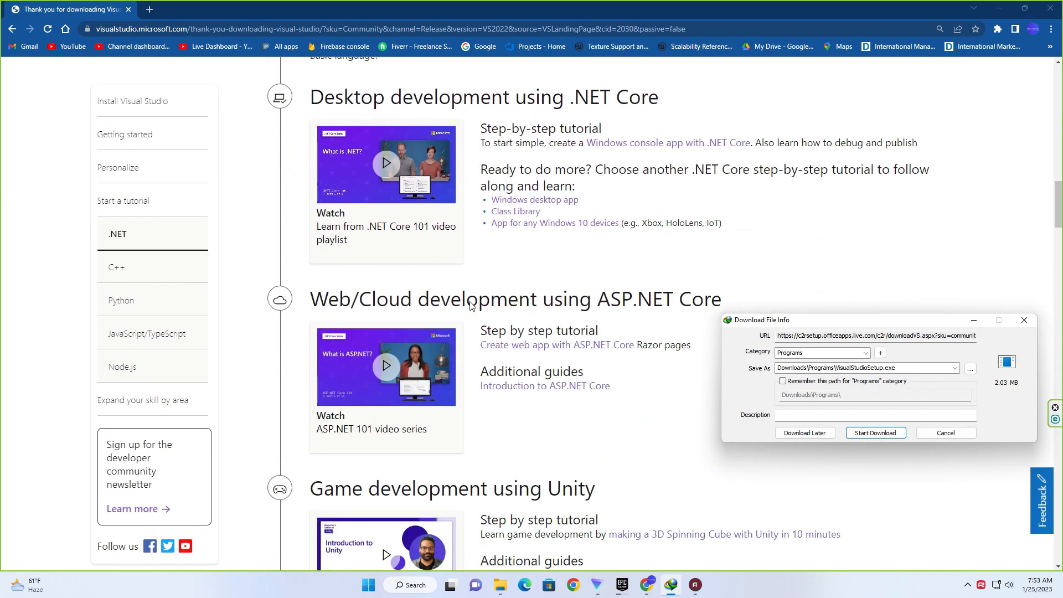
click(116, 267)
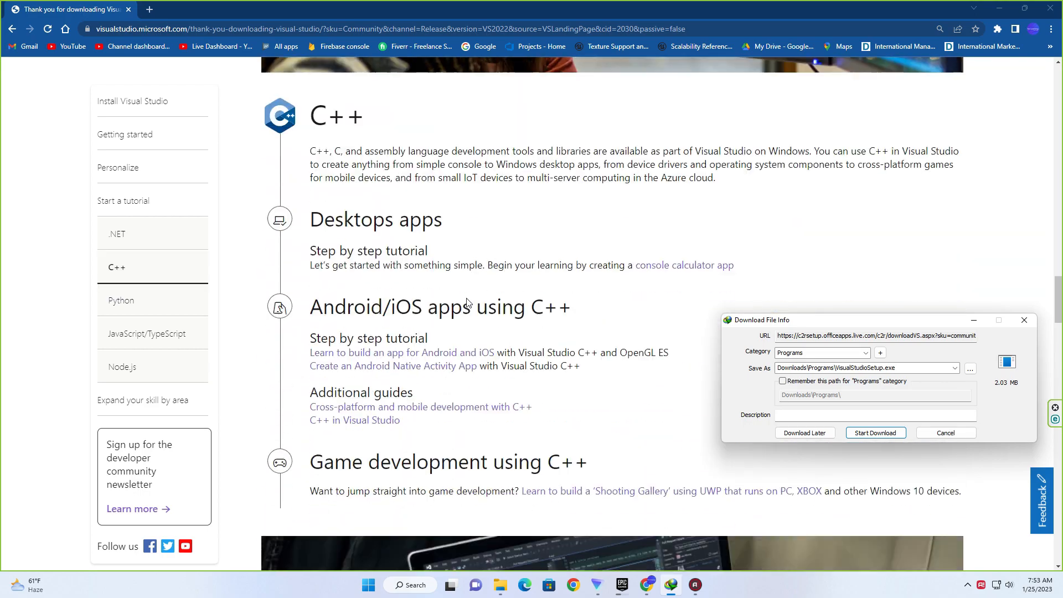
click(122, 300)
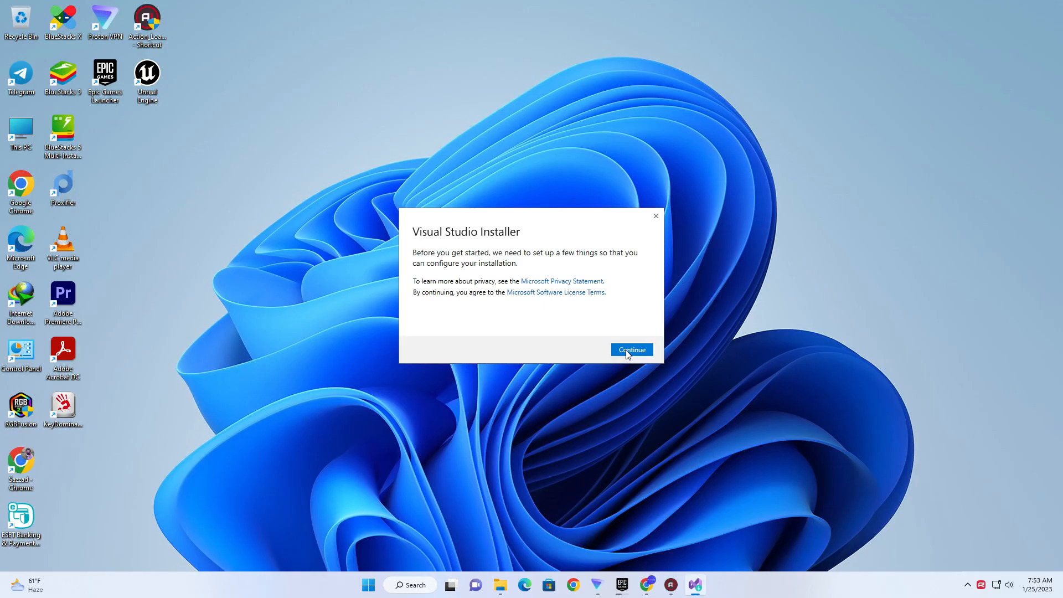
click(630, 349)
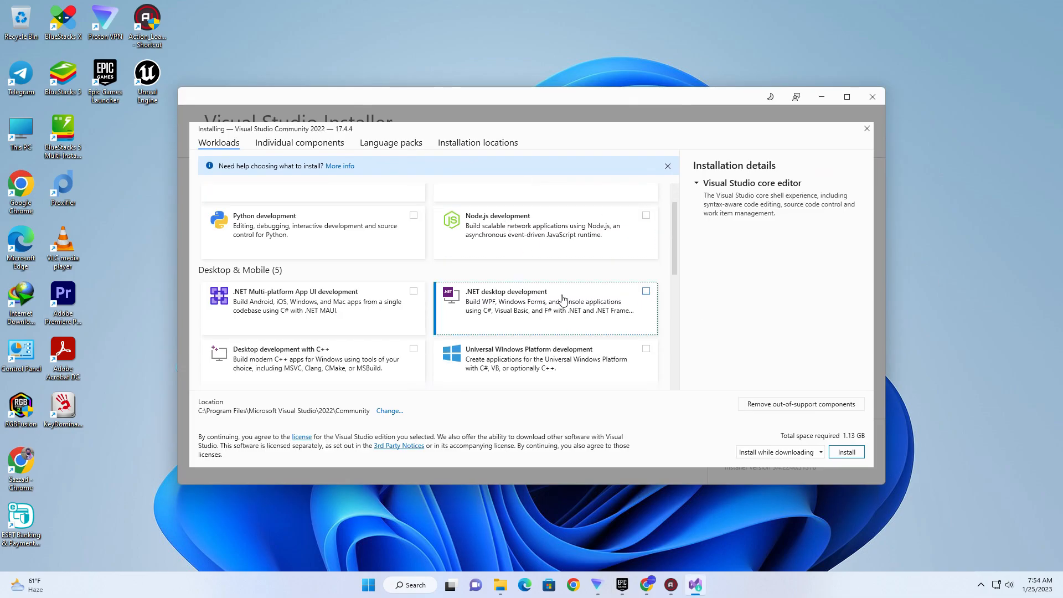
click(645, 291)
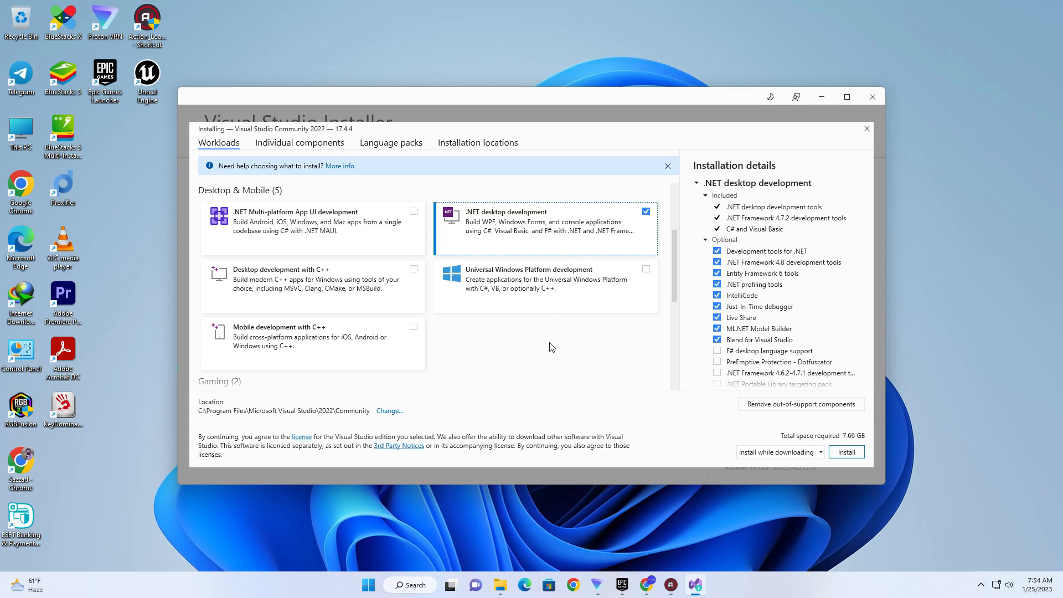
click(412, 267)
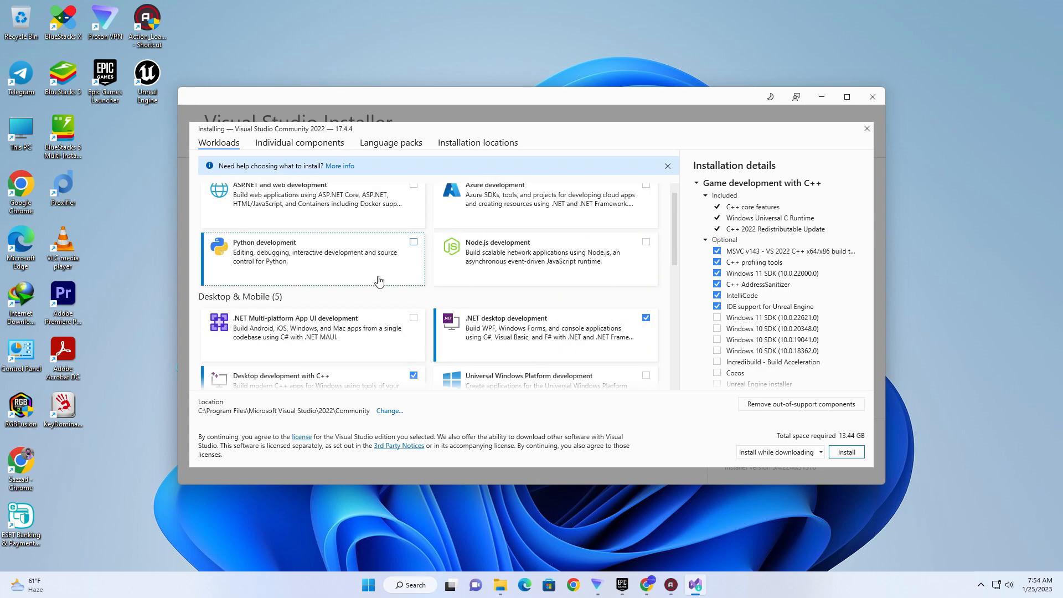
Add Windows 11 SDK 22621, Windows 10 SDK 20348, Unreal Engine installer and Android IDE support.
scroll(down, 3)
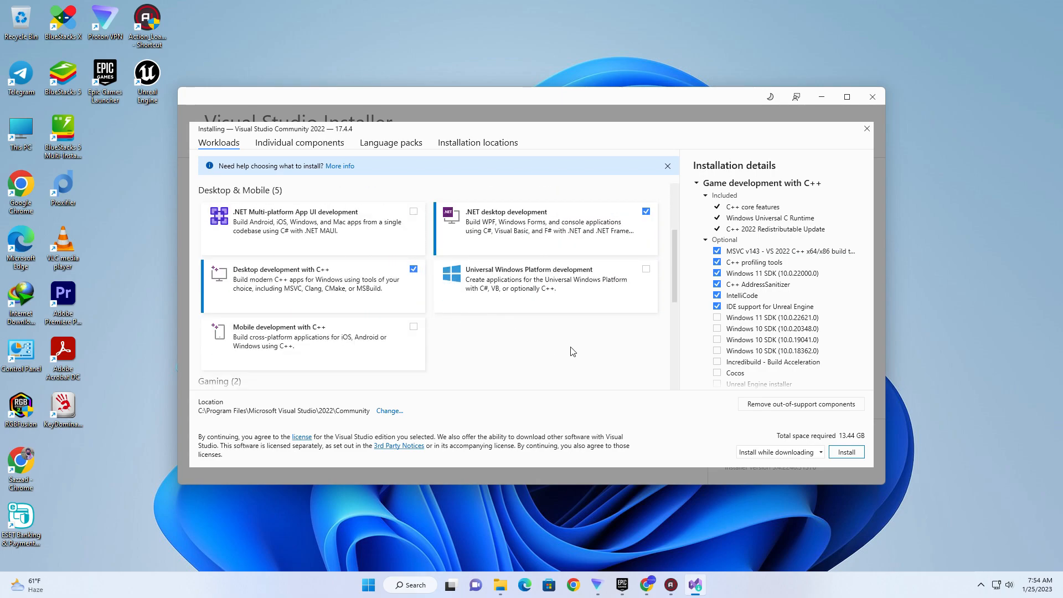
scroll(down, 3)
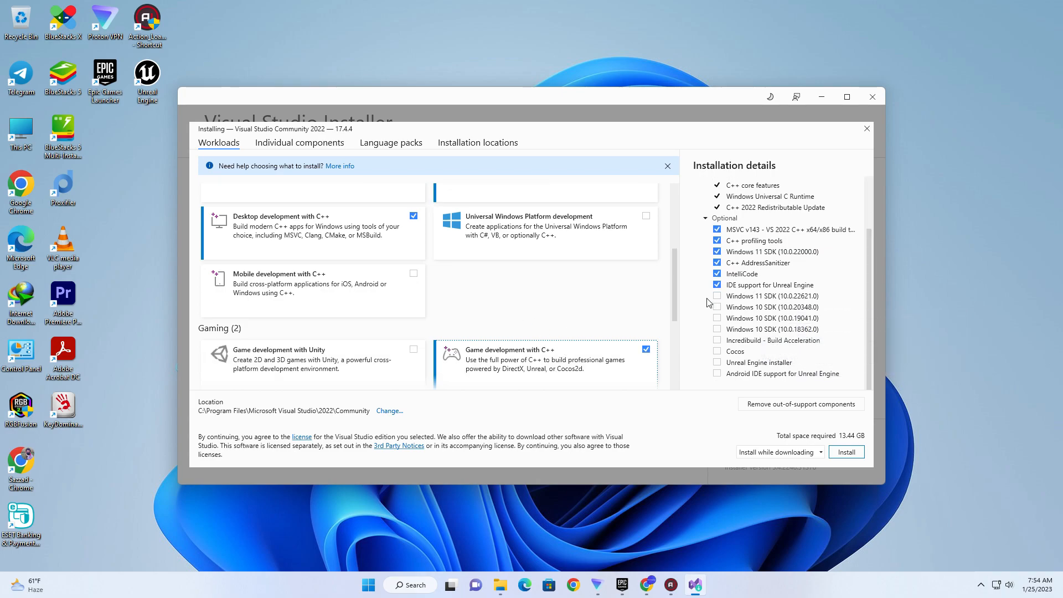
click(717, 307)
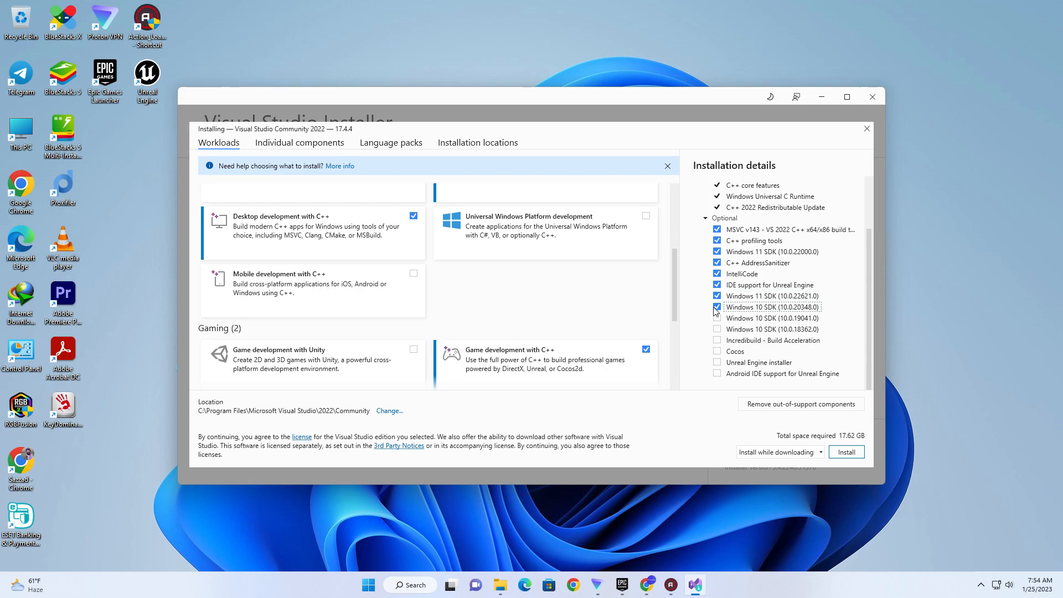
click(717, 318)
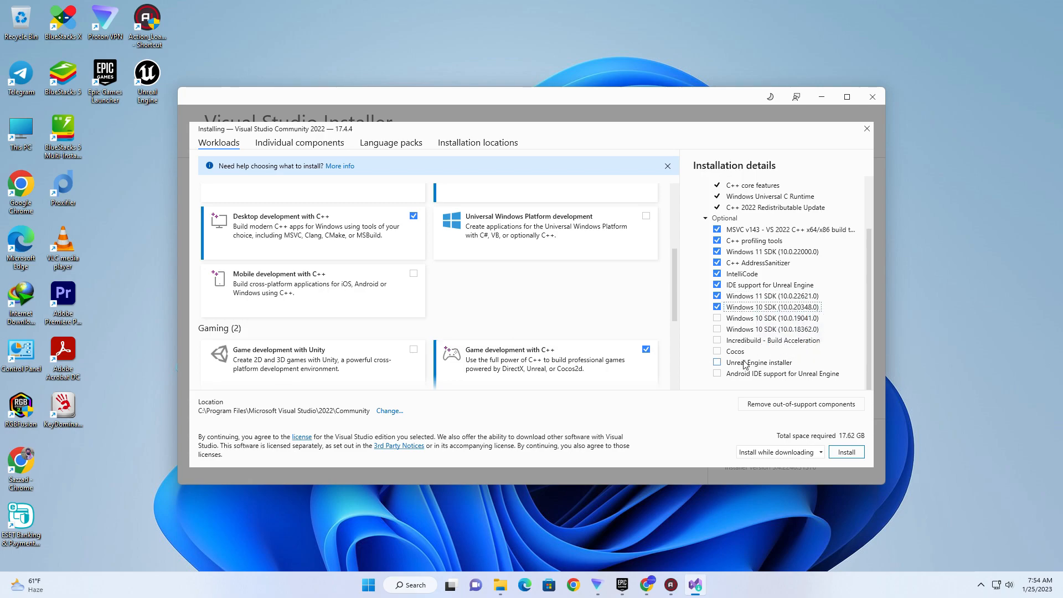
click(717, 362)
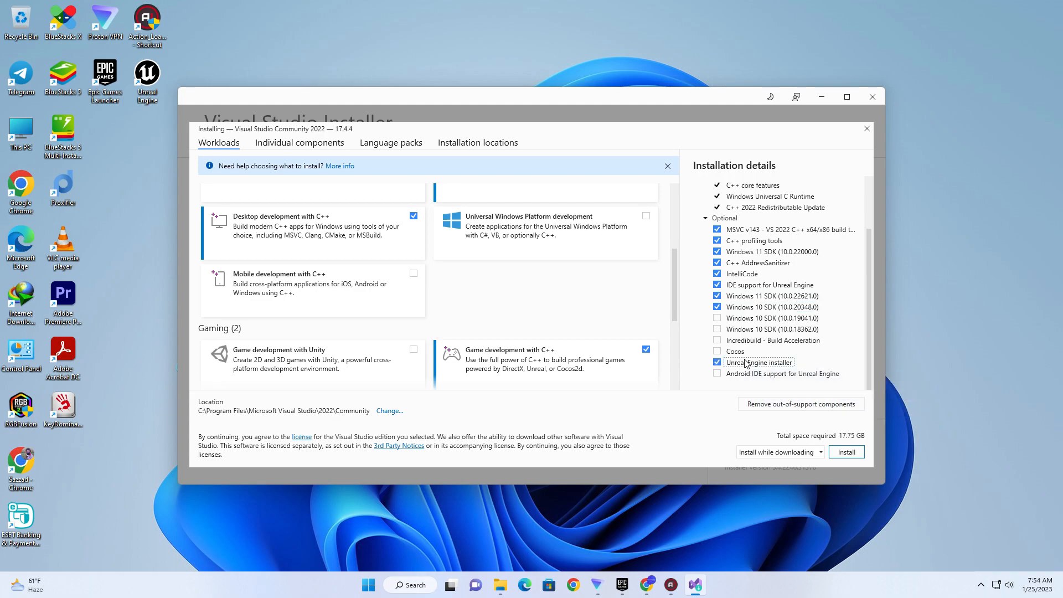
click(716, 372)
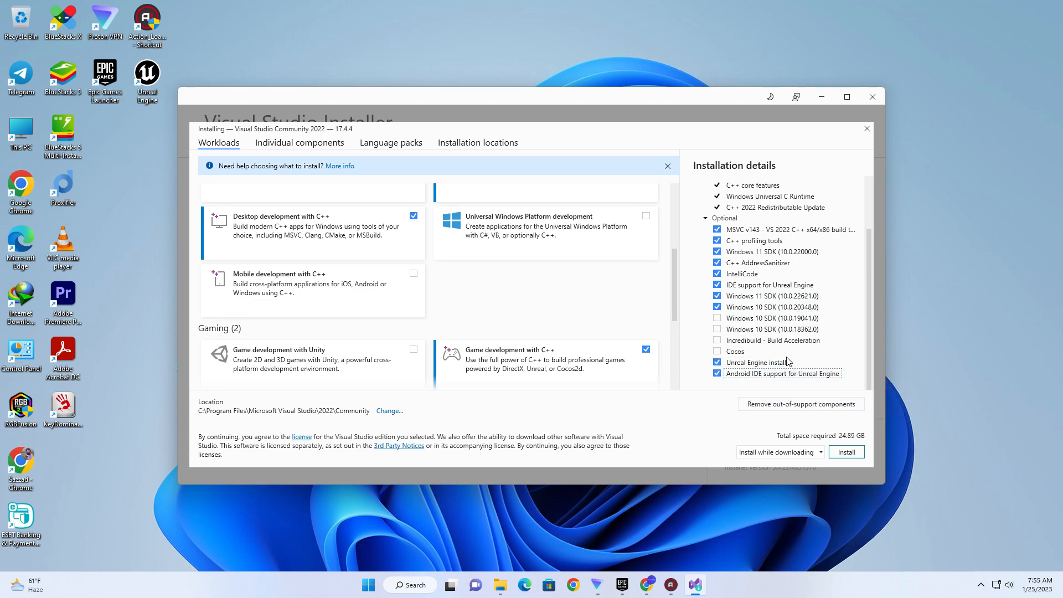
click(299, 143)
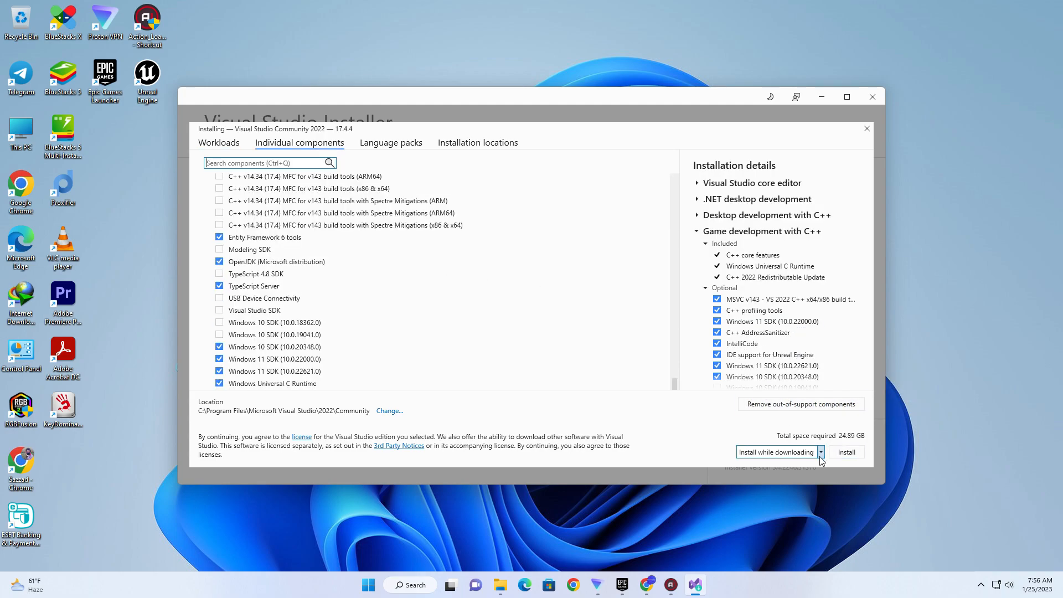
Set the download cache to F:\Visual_Data, don't keep it, and choose 'Download all, then install'.
click(819, 452)
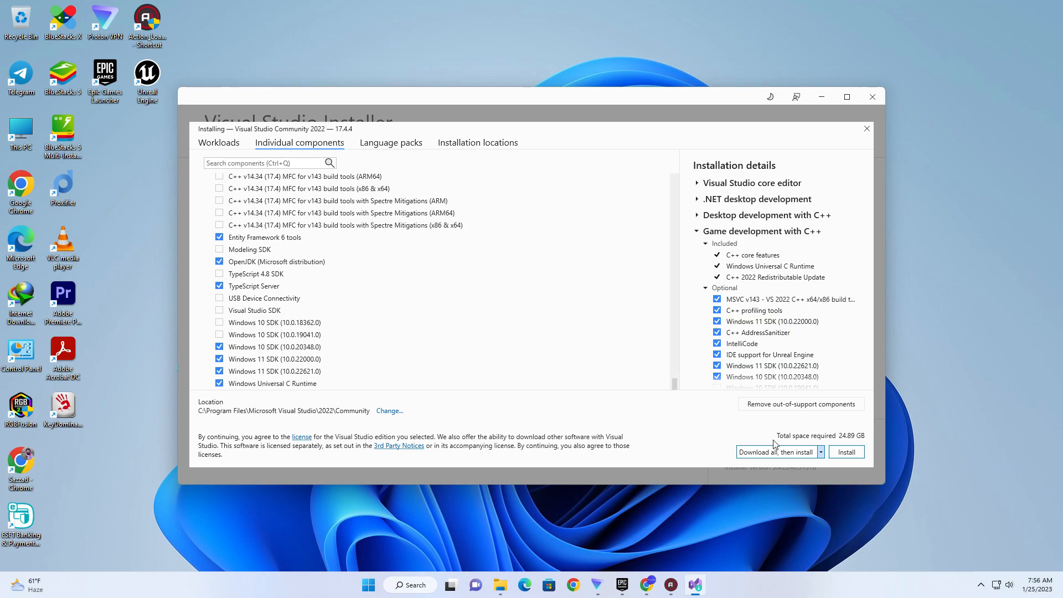
click(389, 410)
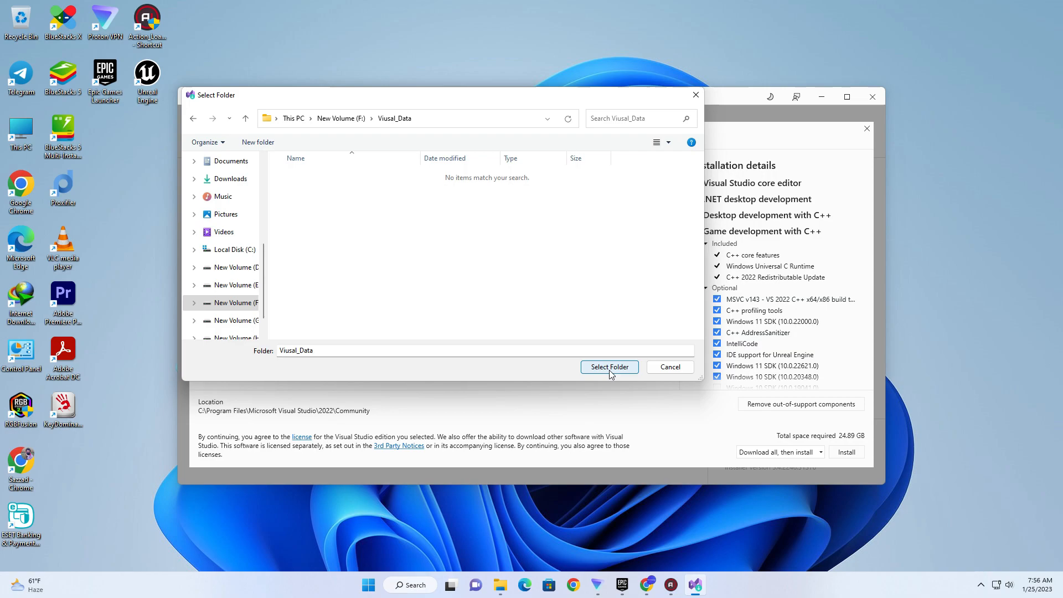
click(607, 367)
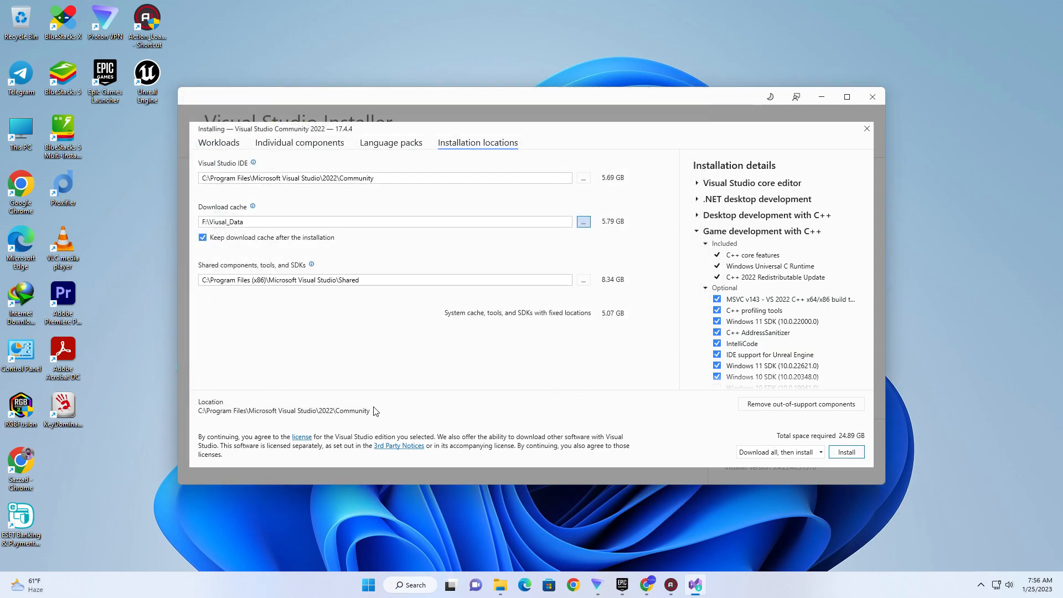
mouse_move(644, 409)
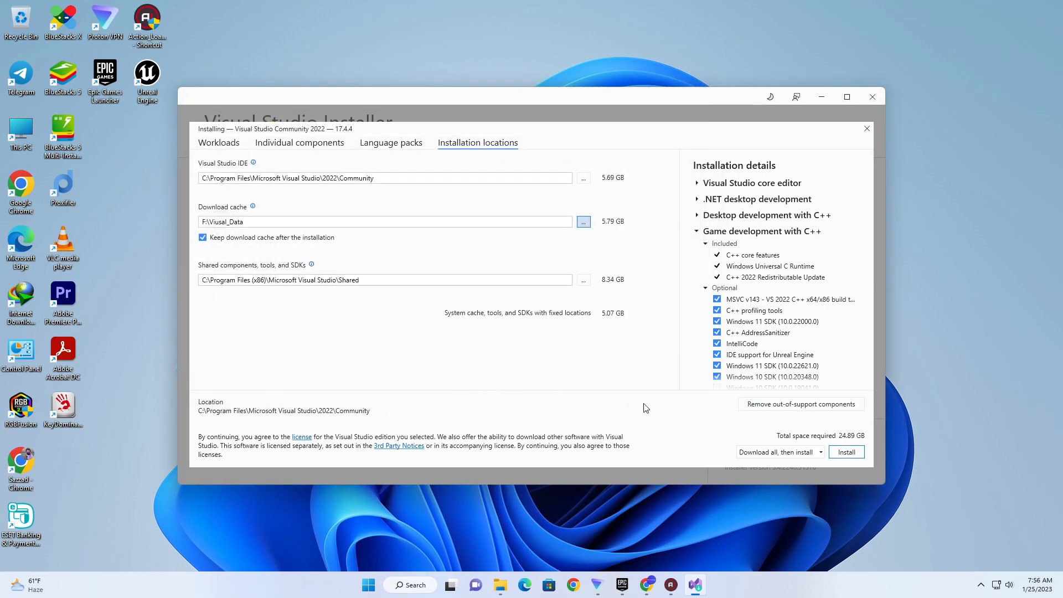
mouse_move(301, 255)
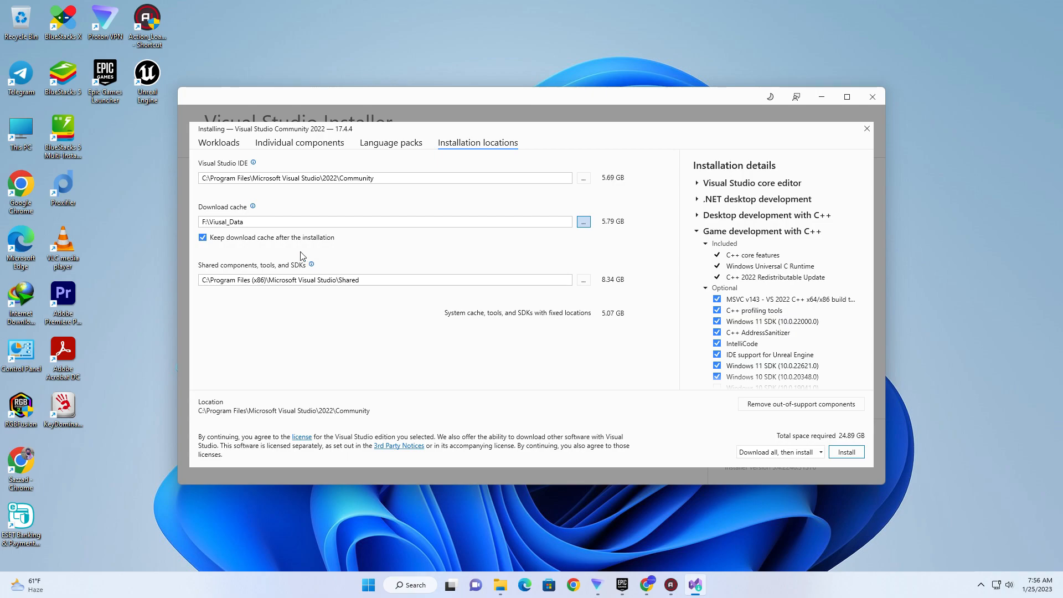
click(201, 237)
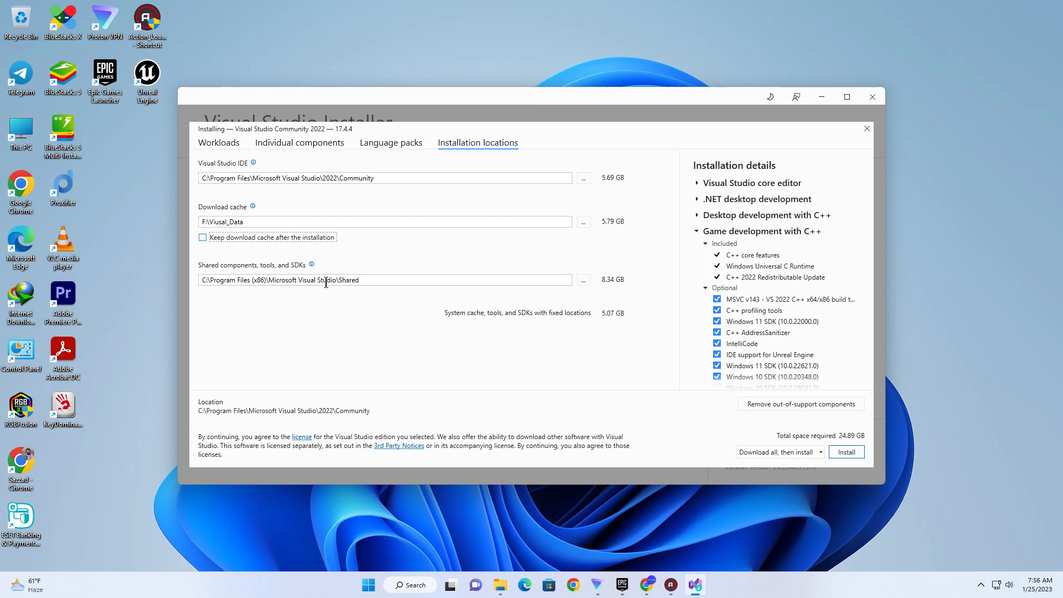
click(819, 452)
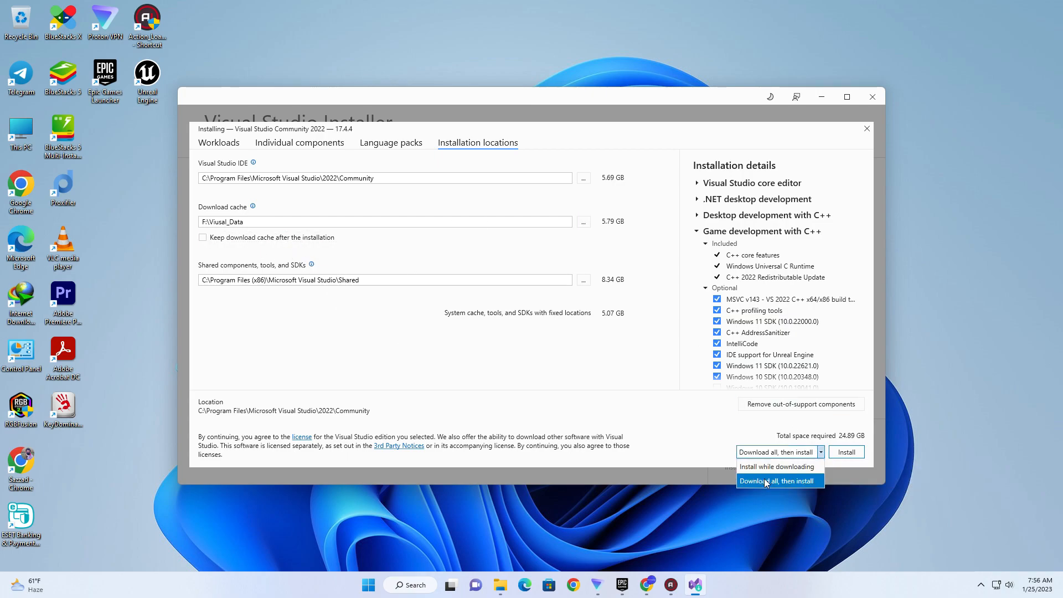
click(844, 452)
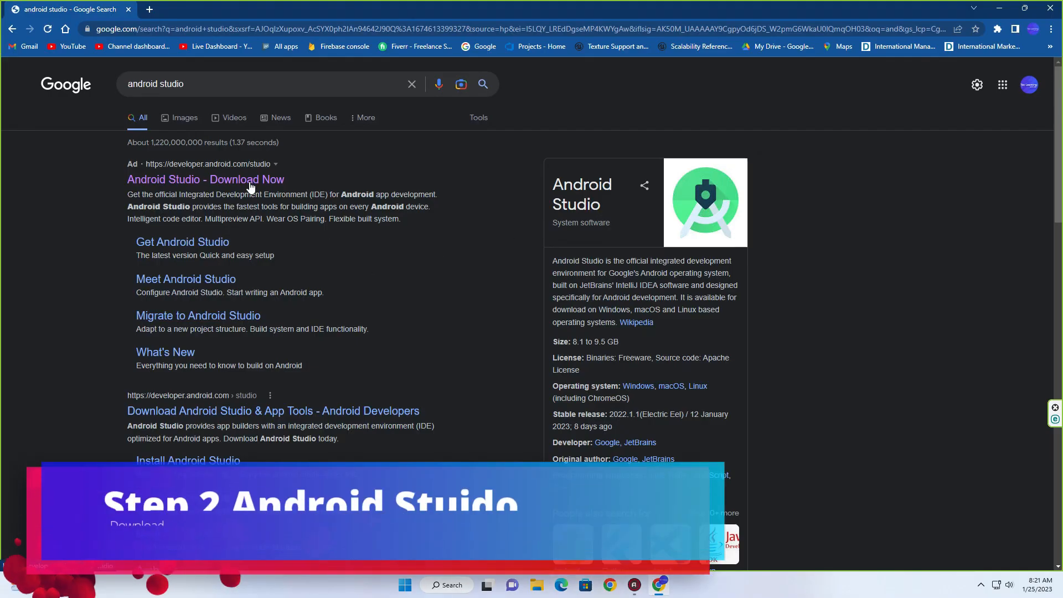
Download android-studio-2022.1.1.19-windows.exe (Electric Eel) from the Android Studio page.
click(206, 179)
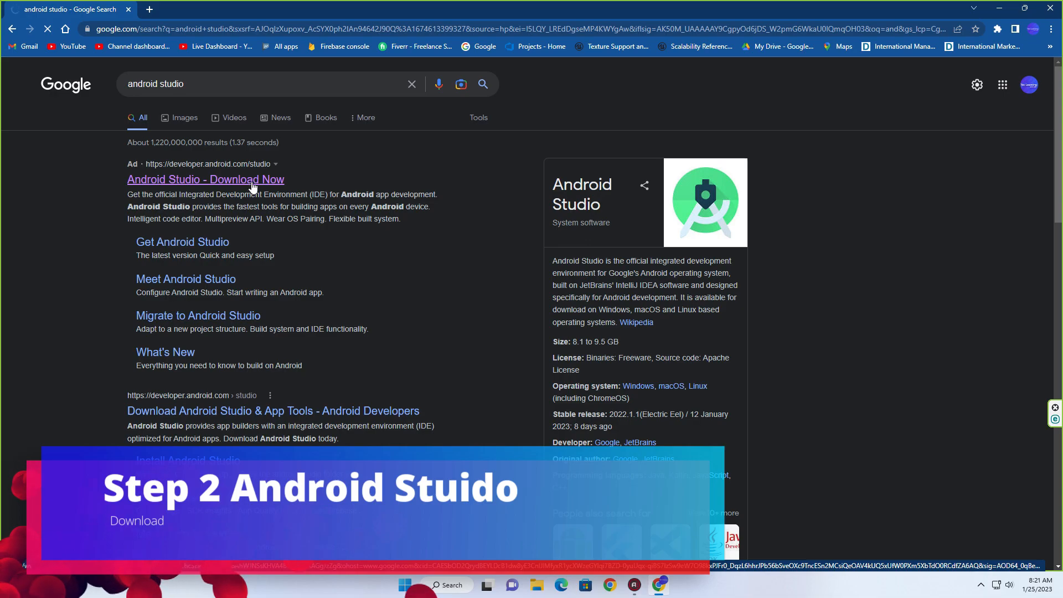
click(205, 179)
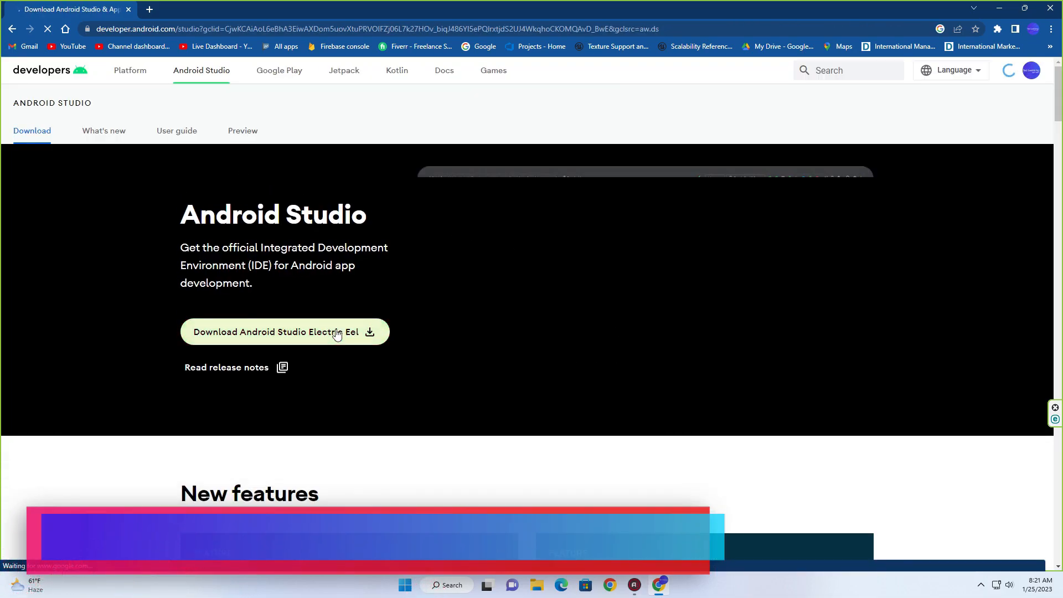
click(285, 331)
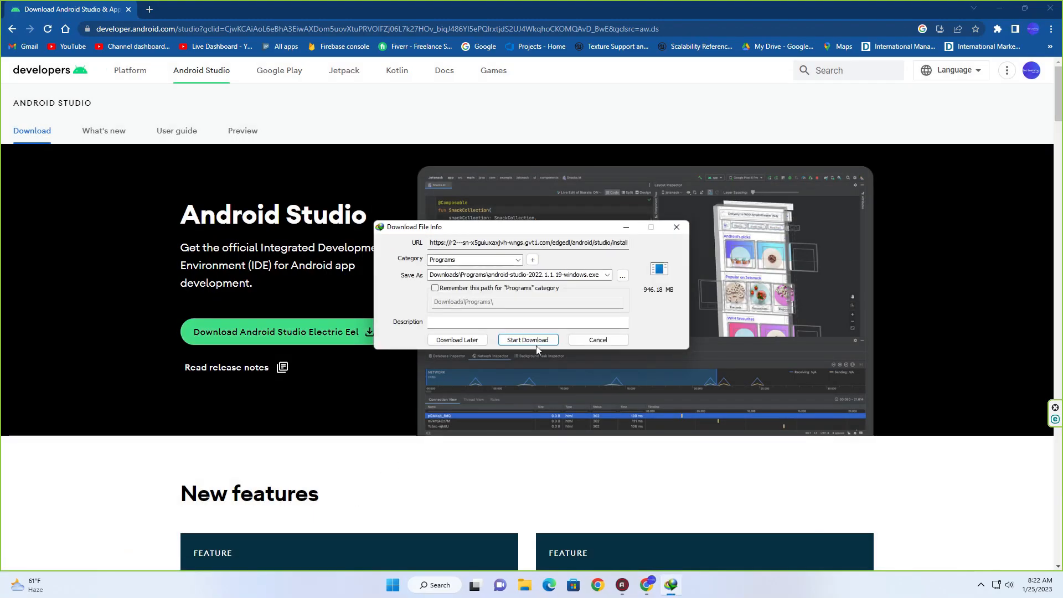
click(527, 340)
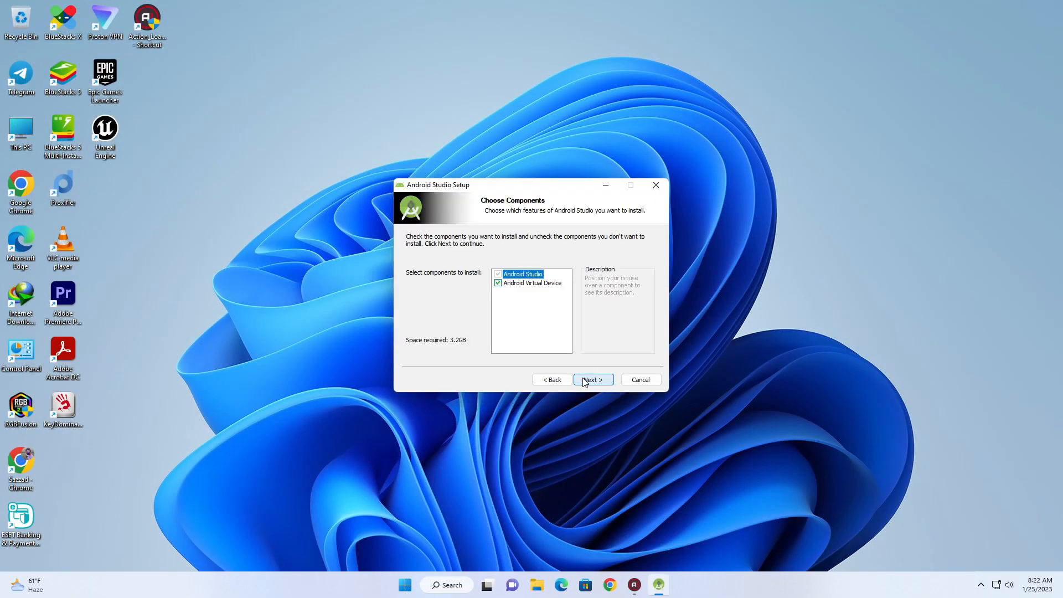
Install Android Studio with the Android Virtual Device component and continue after completion.
click(591, 380)
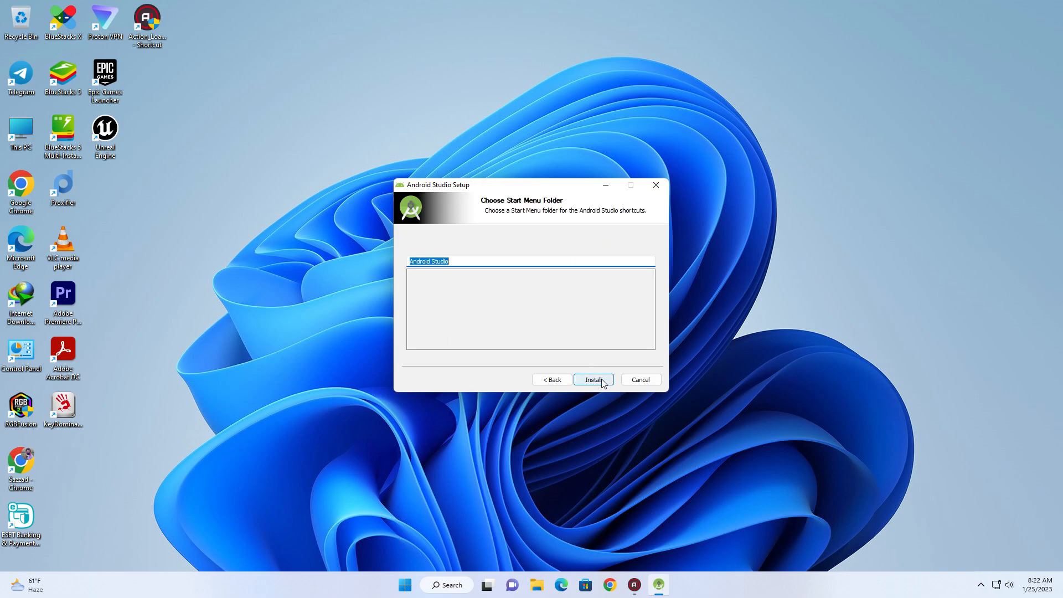
click(591, 380)
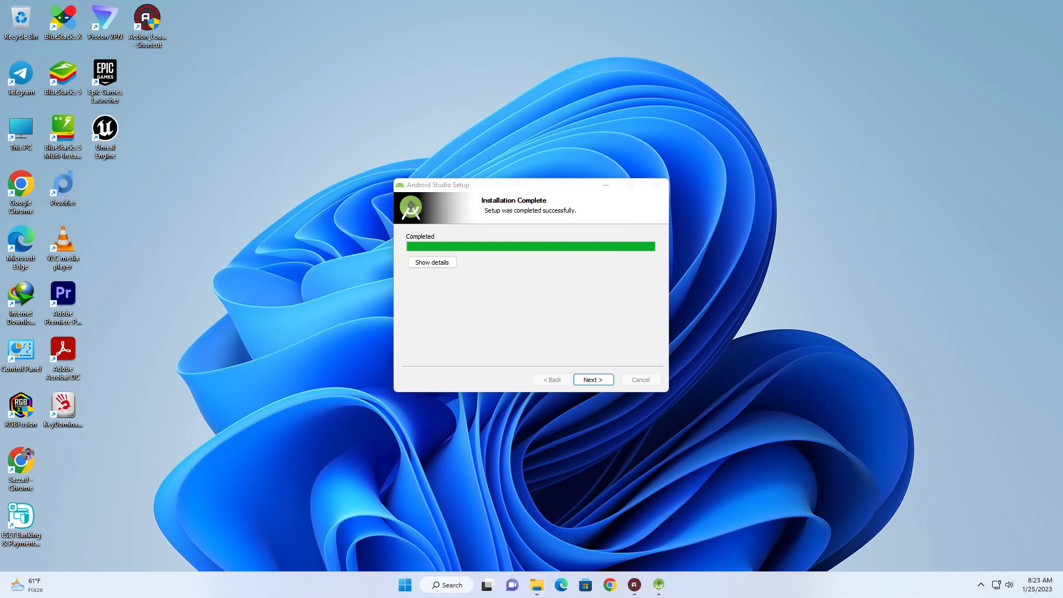
click(591, 380)
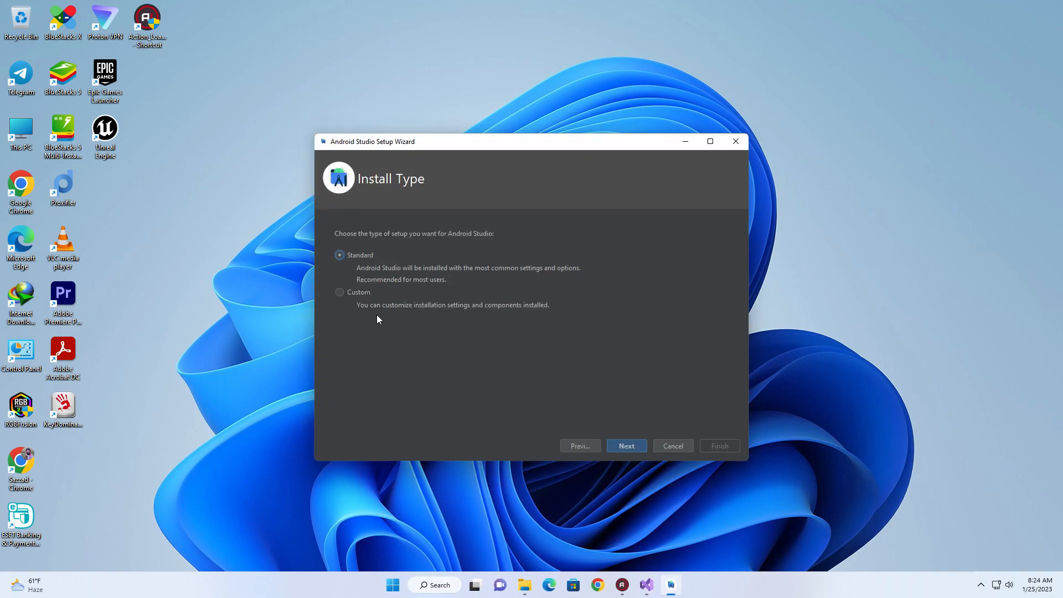
Run the Standard first-run setup, accepting SDK components, emulator settings and licenses.
click(624, 445)
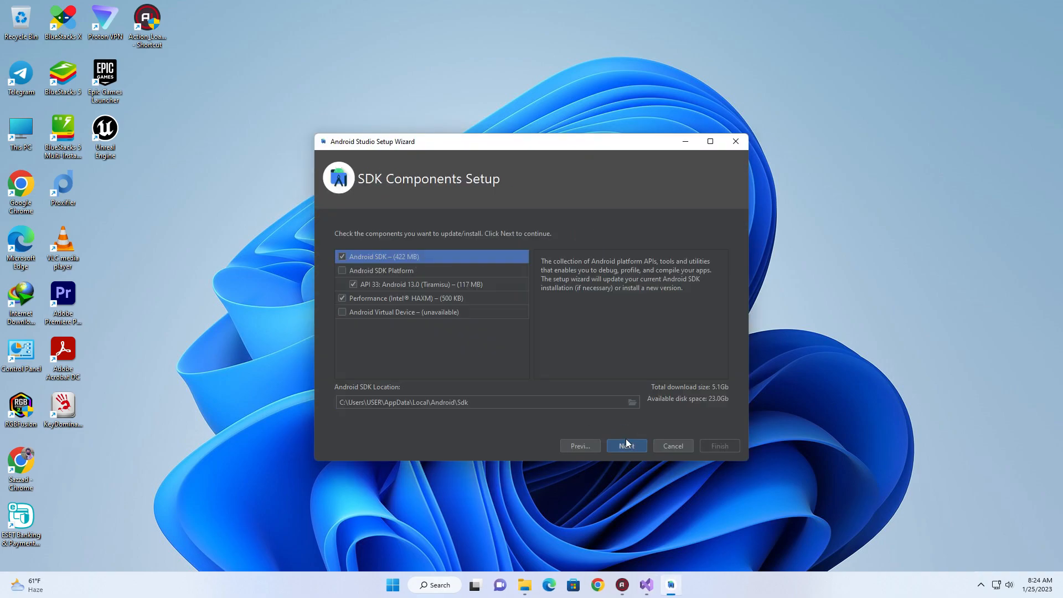
click(625, 445)
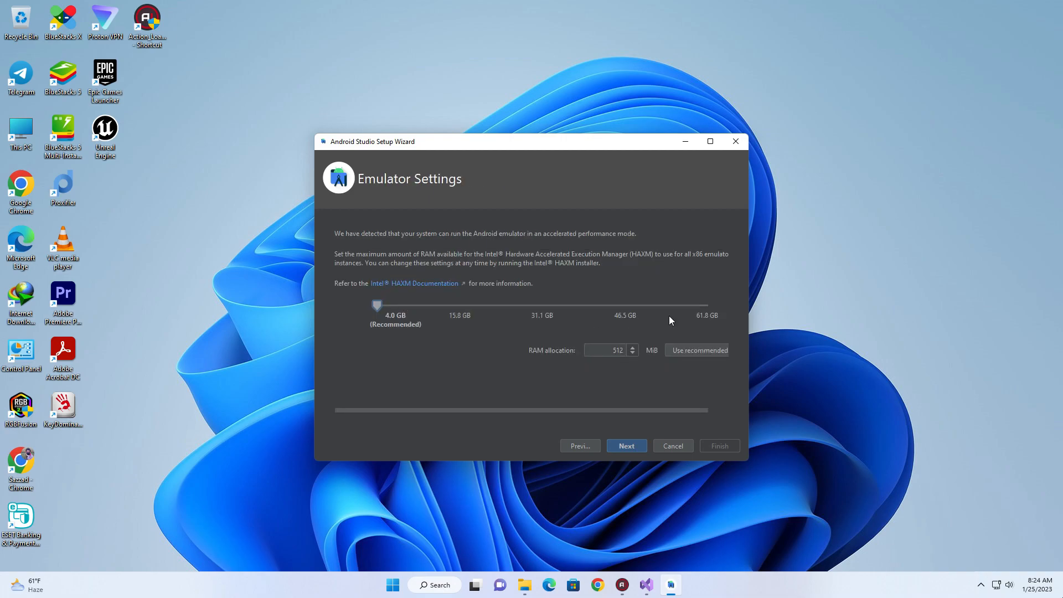
click(624, 445)
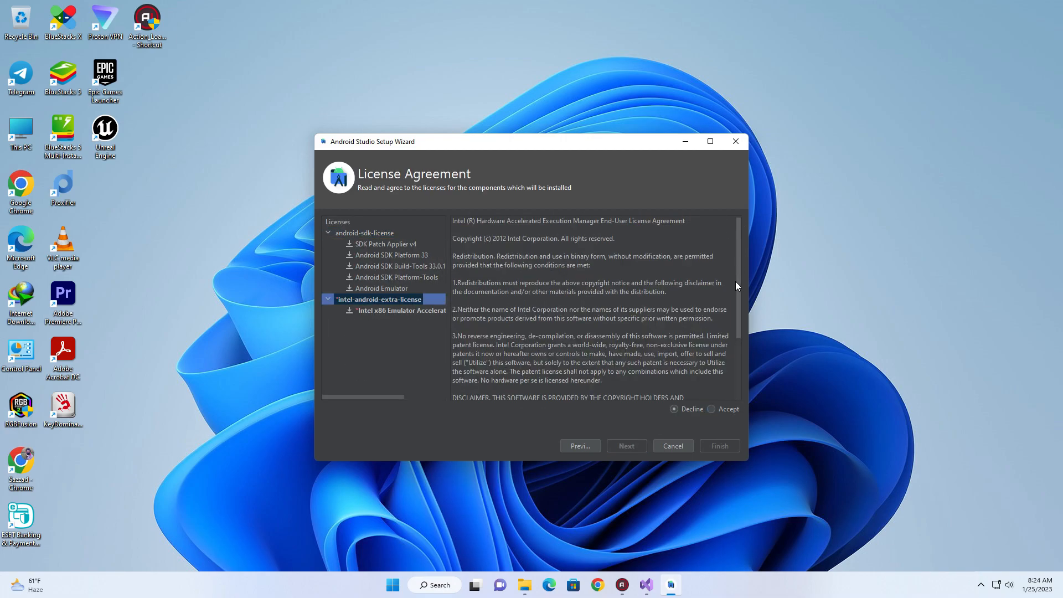
click(624, 445)
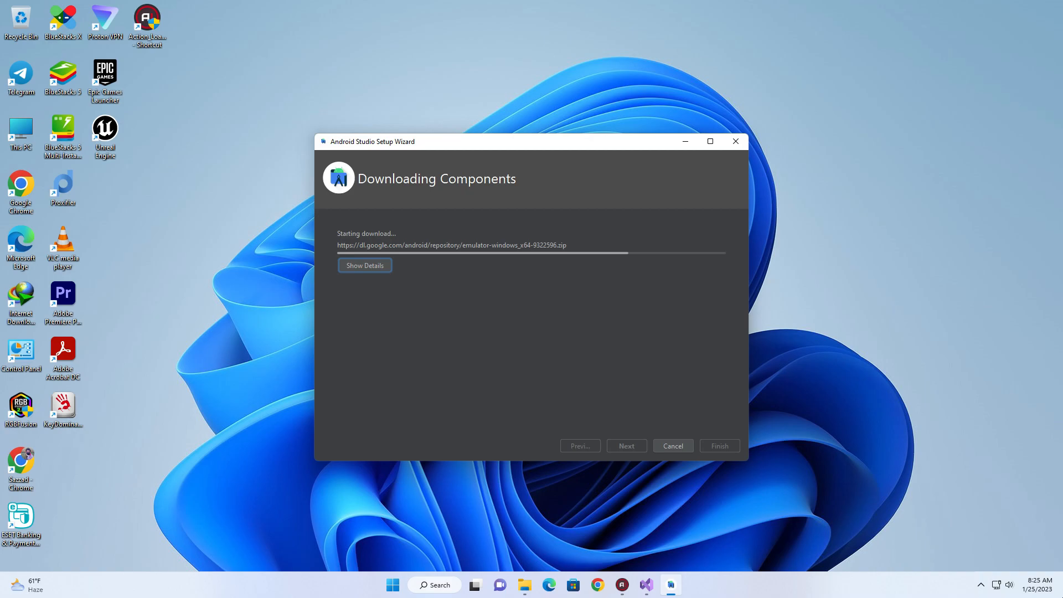
click(364, 265)
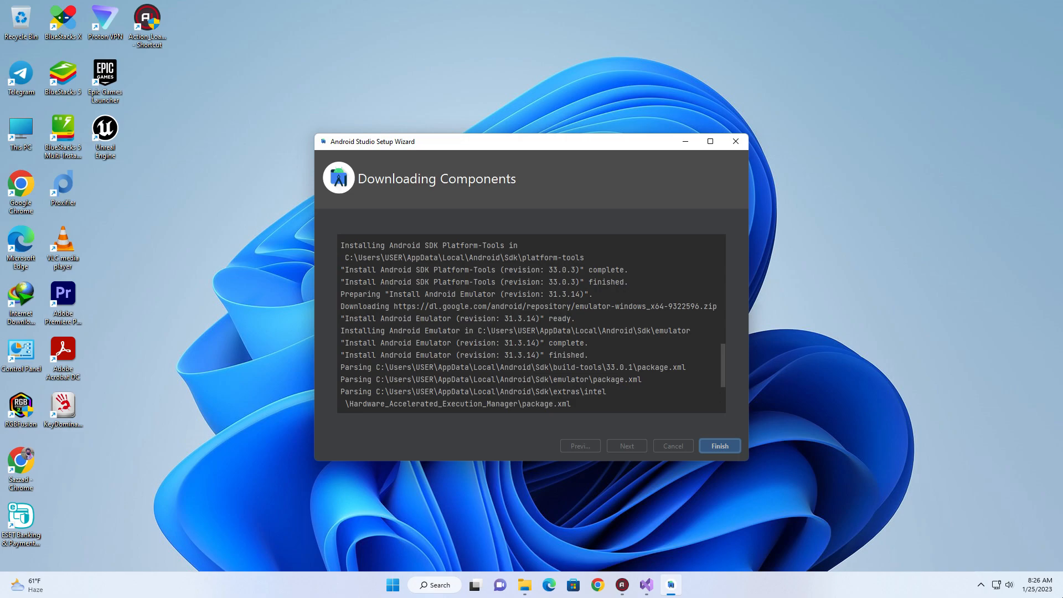
mouse_move(744, 425)
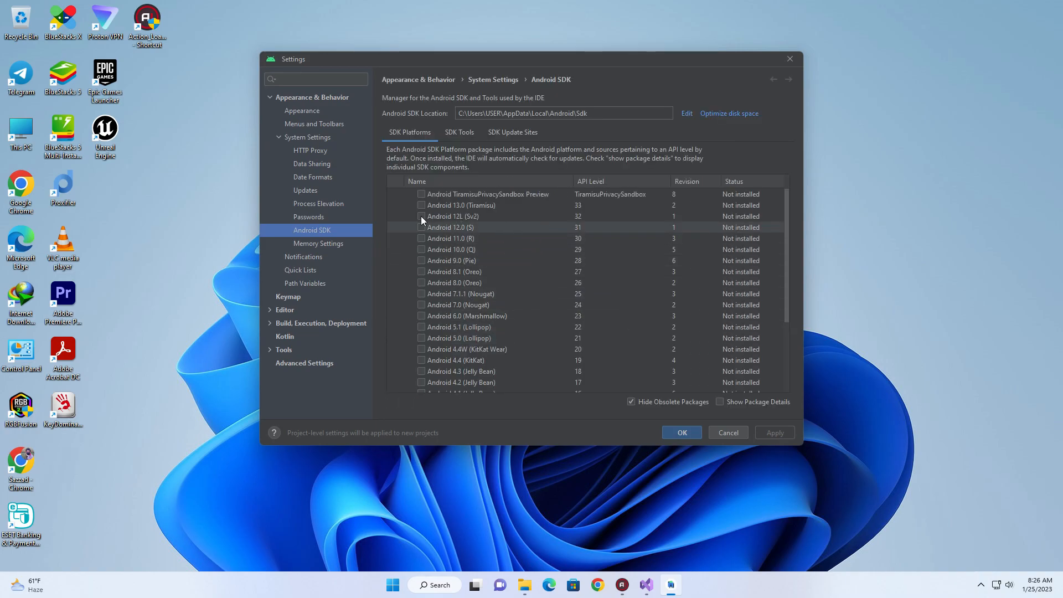
Mark the Android 12L platform for installation in the Android SDK settings.
click(421, 216)
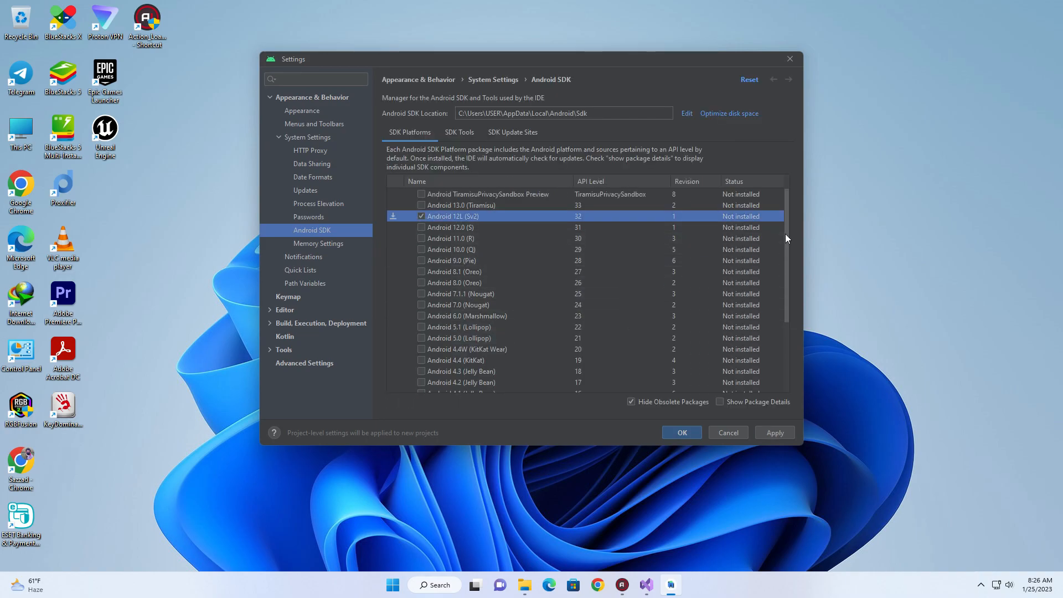
scroll(down, 3)
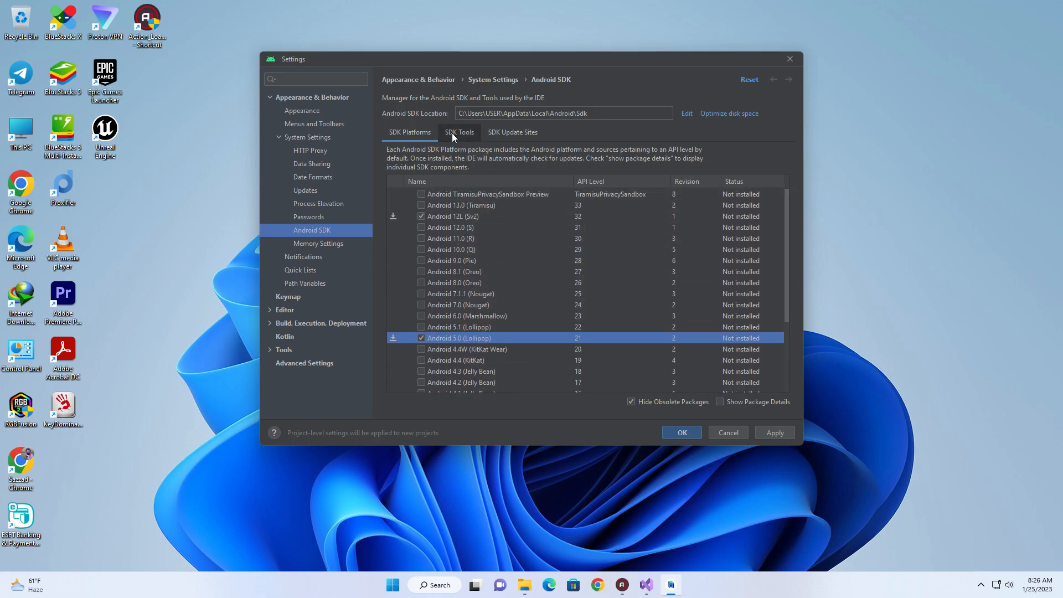
Under SDK Tools, mark Build-Tools 30.0.3 and NDK 21.4.7075529 and apply the package installation.
click(458, 132)
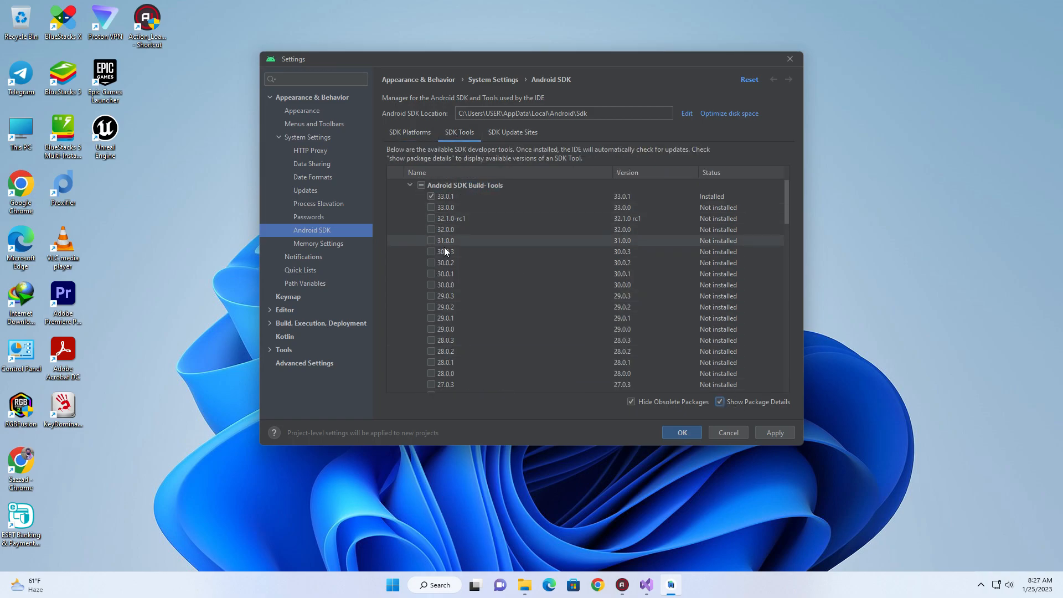
click(430, 251)
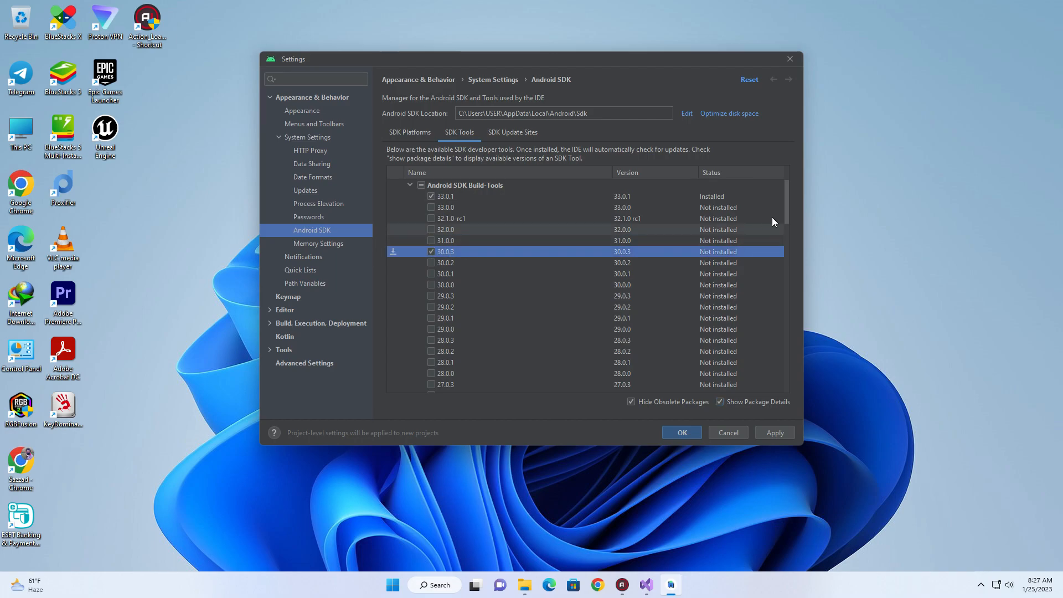
scroll(down, 3)
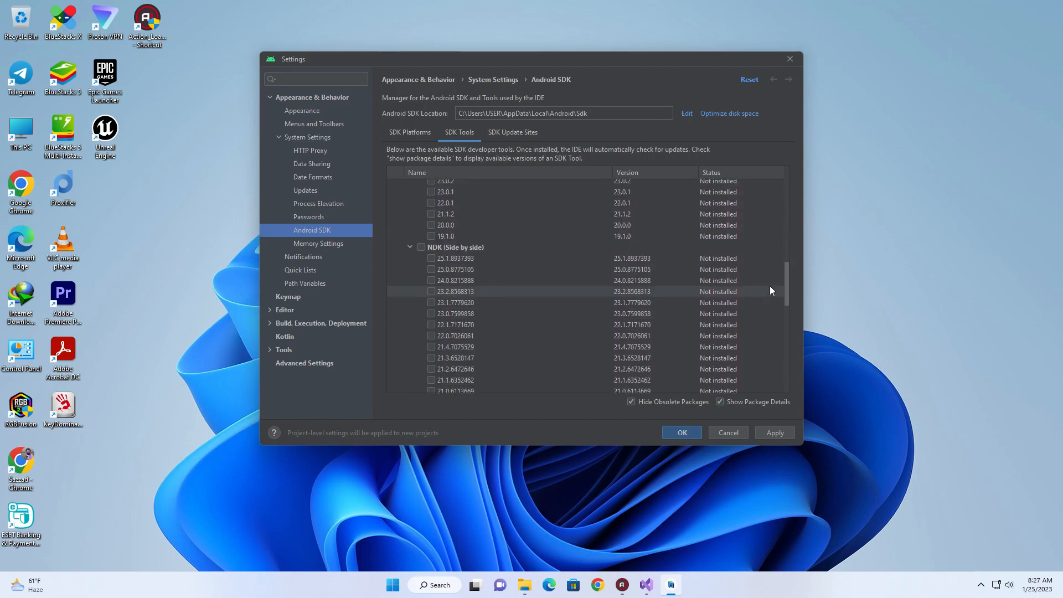
scroll(down, 3)
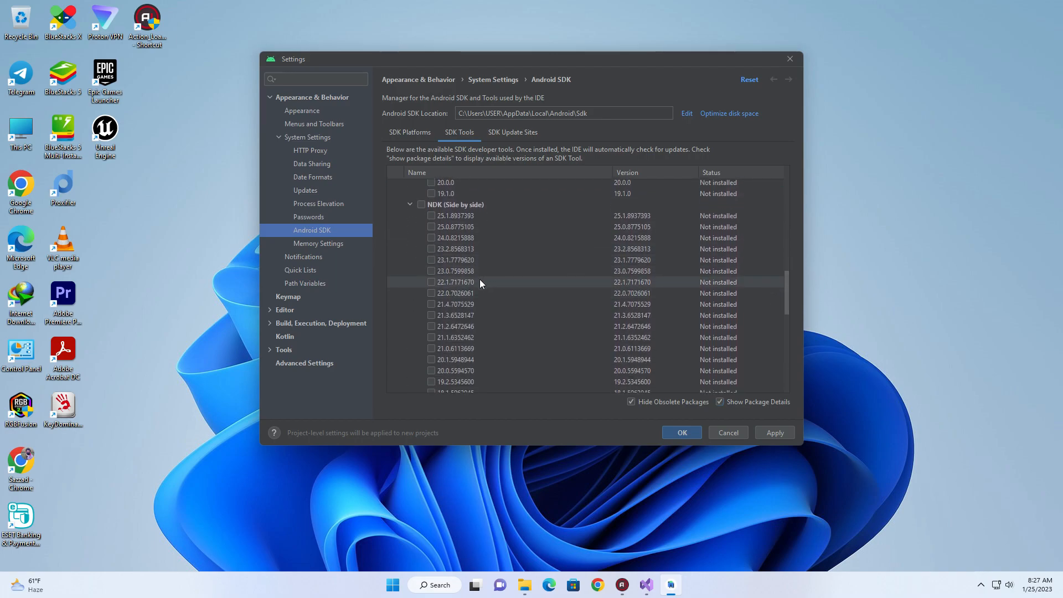
click(431, 303)
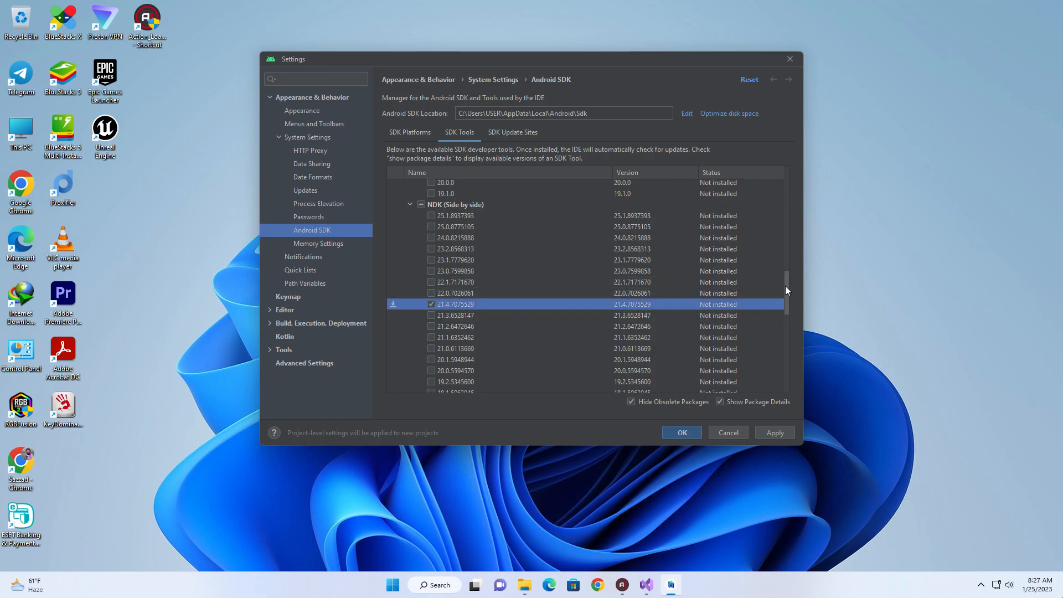
scroll(down, 3)
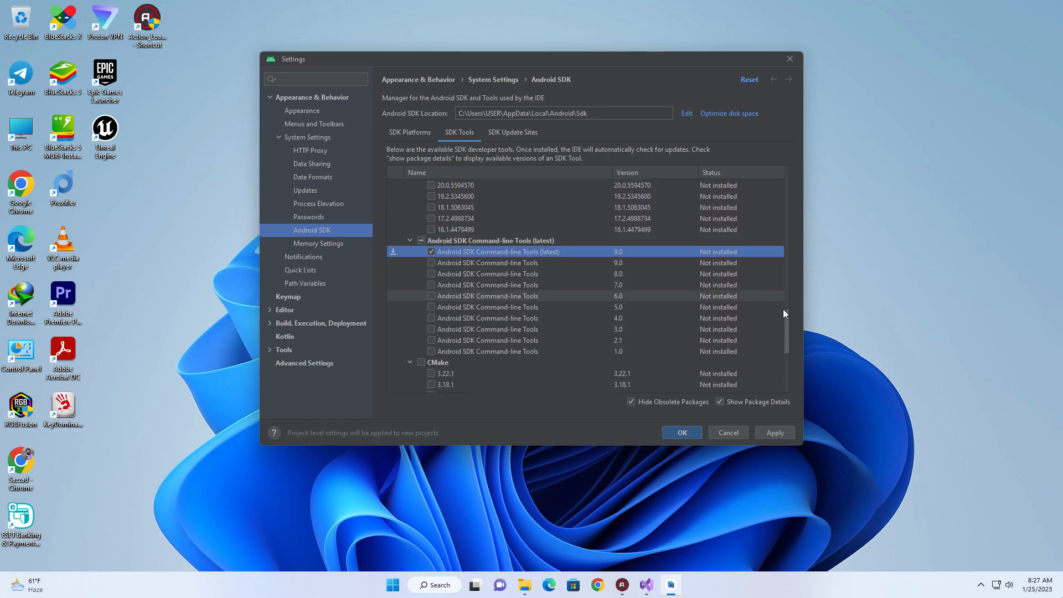
scroll(down, 3)
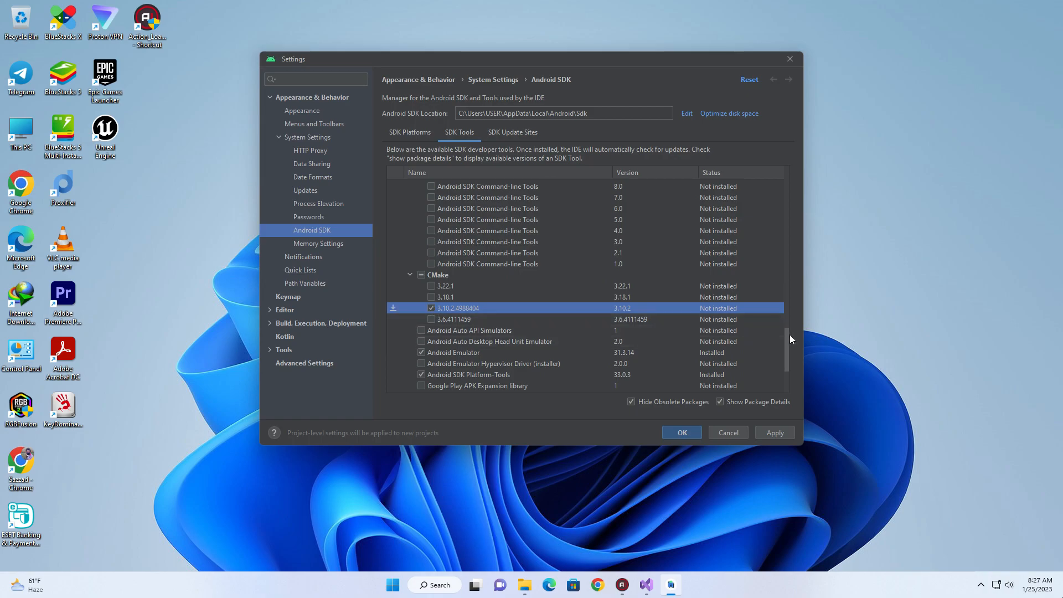
click(512, 132)
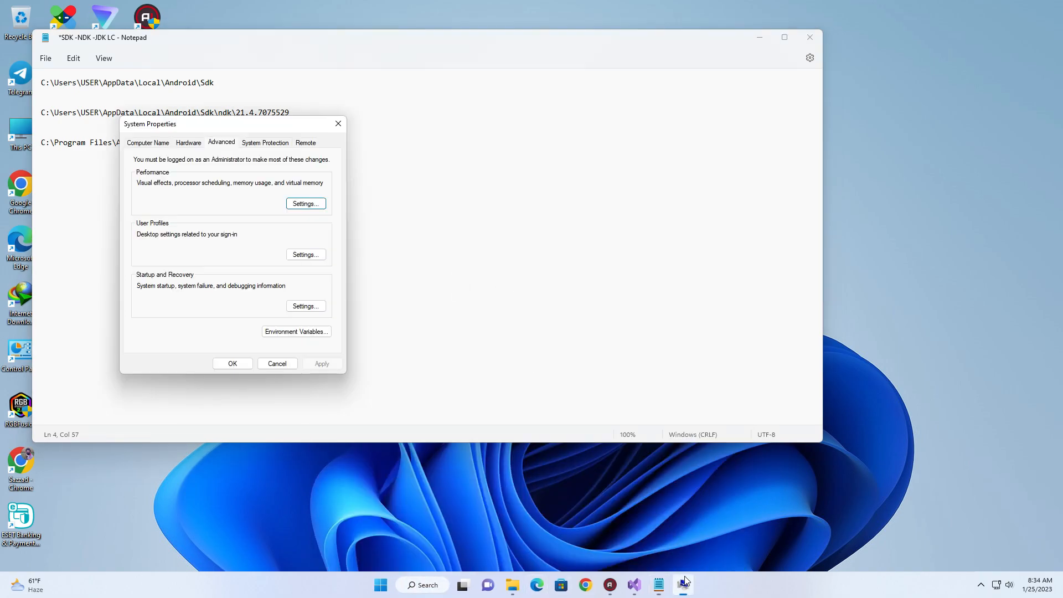
Create a new user environment variable named JAVA_HOME.
click(296, 331)
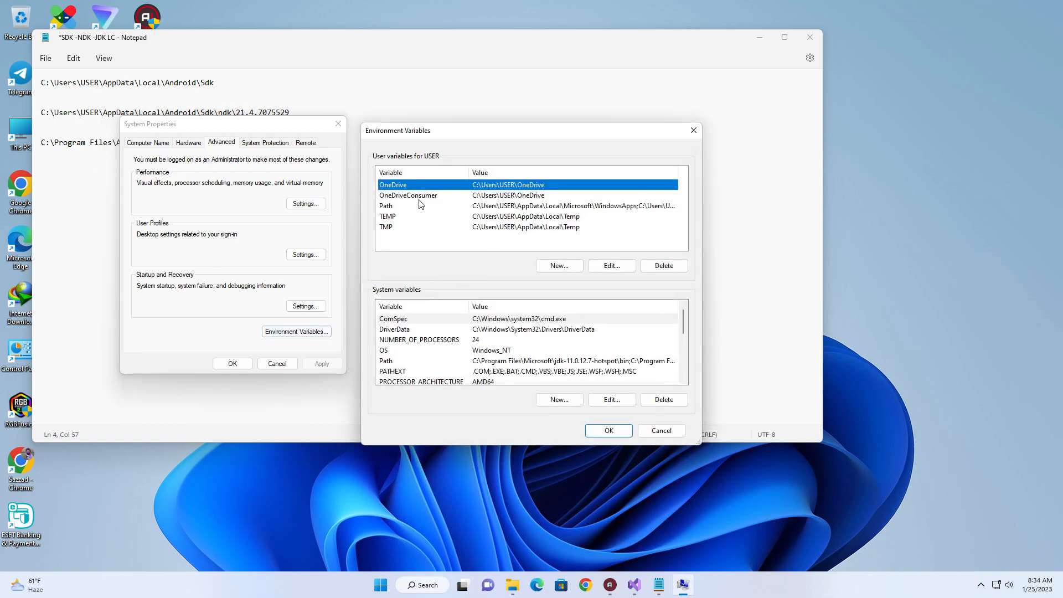
click(558, 264)
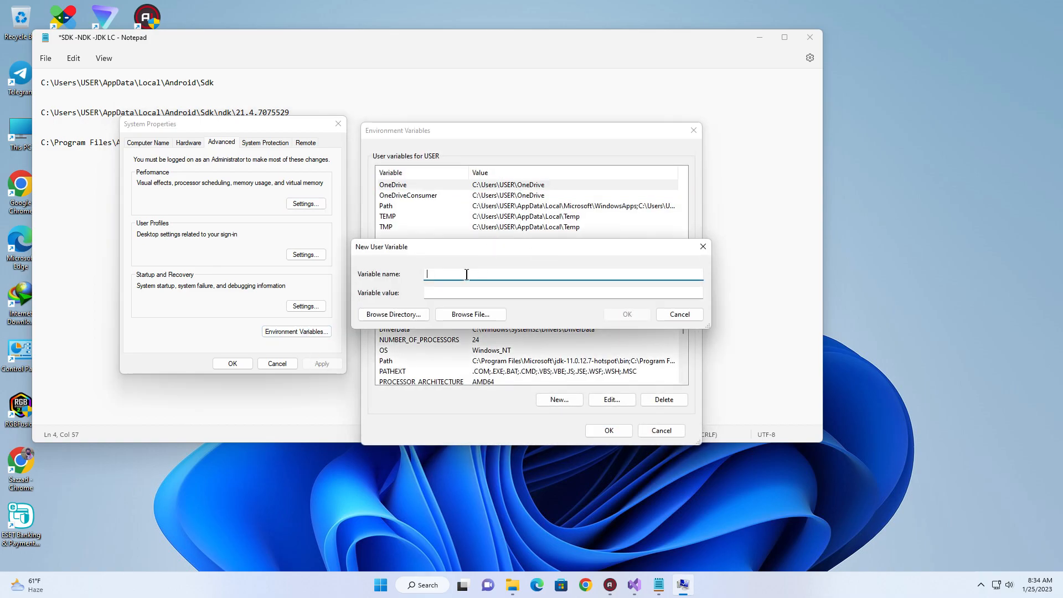
text(JAVA)
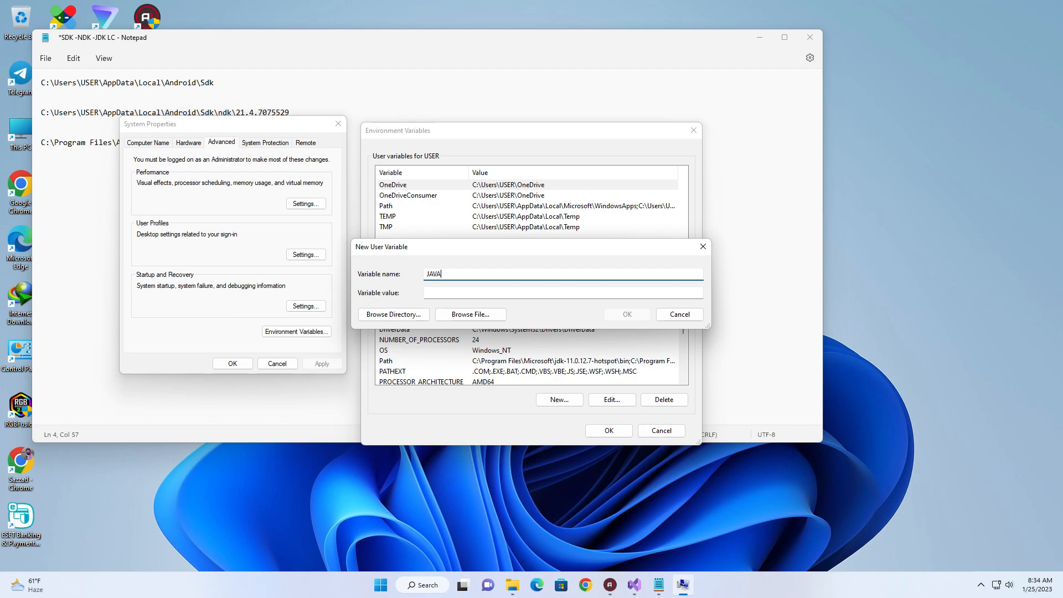
text(_HOM)
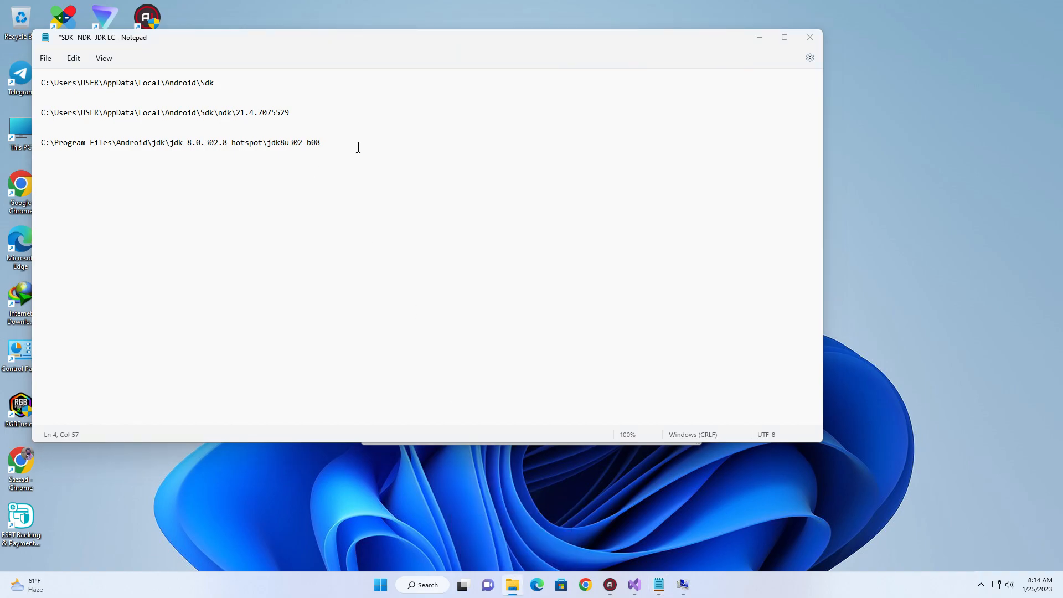
Set JAVA_HOME's value to the jdk8u302-b08 JDK folder path copied from Notepad.
triple_click(179, 141)
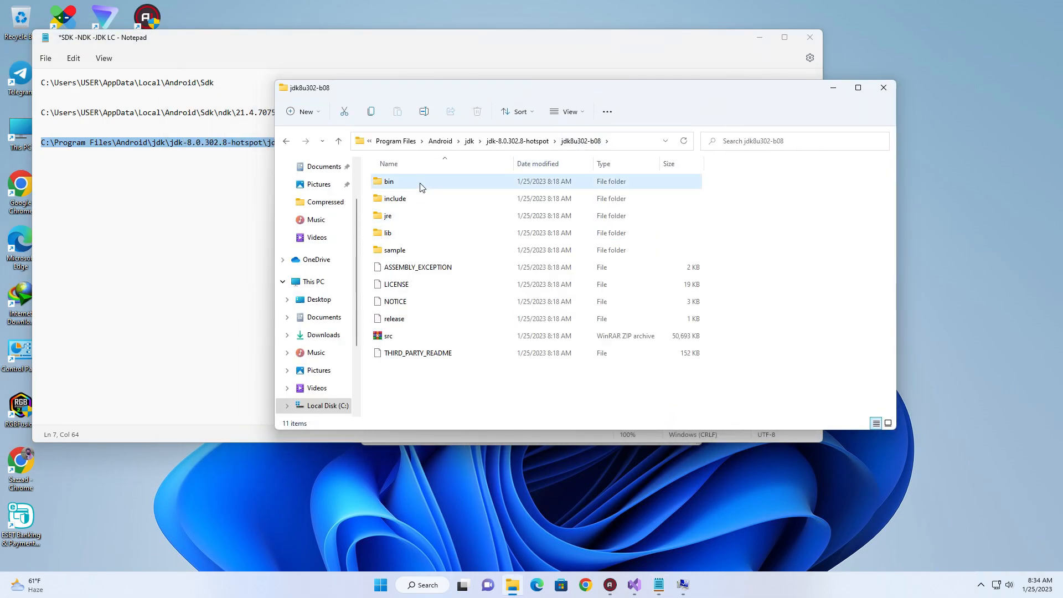
double_click(388, 180)
text(JAVA_HOME)
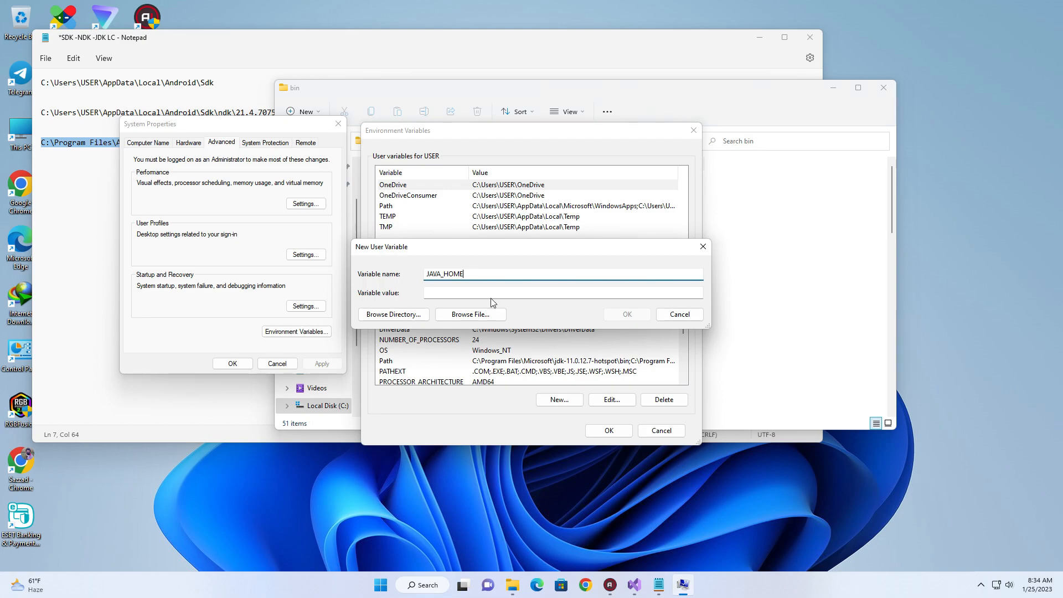
click(625, 313)
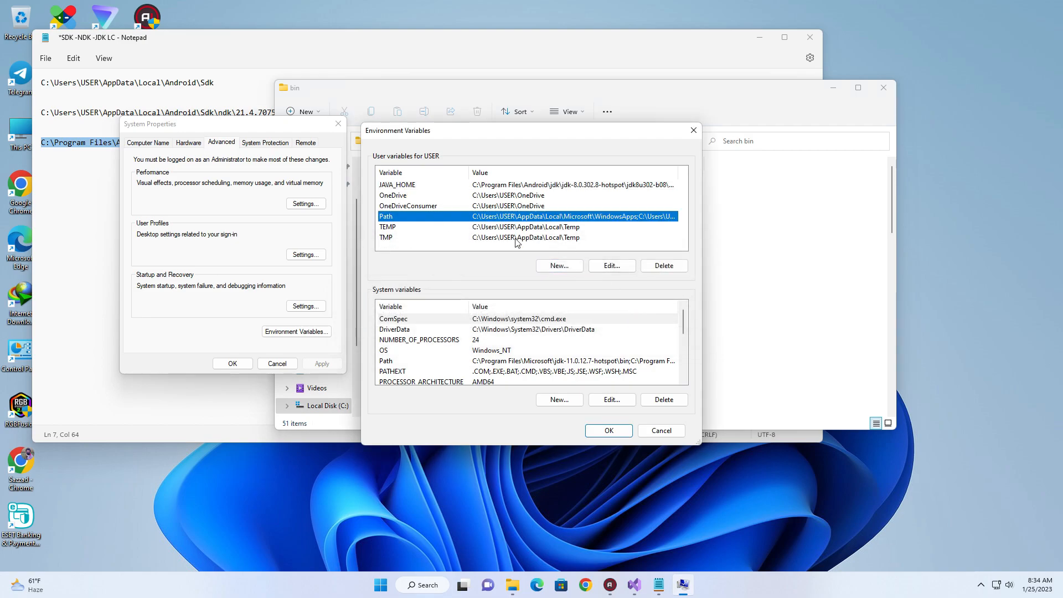
Add the JDK 8 bin folder to the user Path and start a new system variable.
click(610, 265)
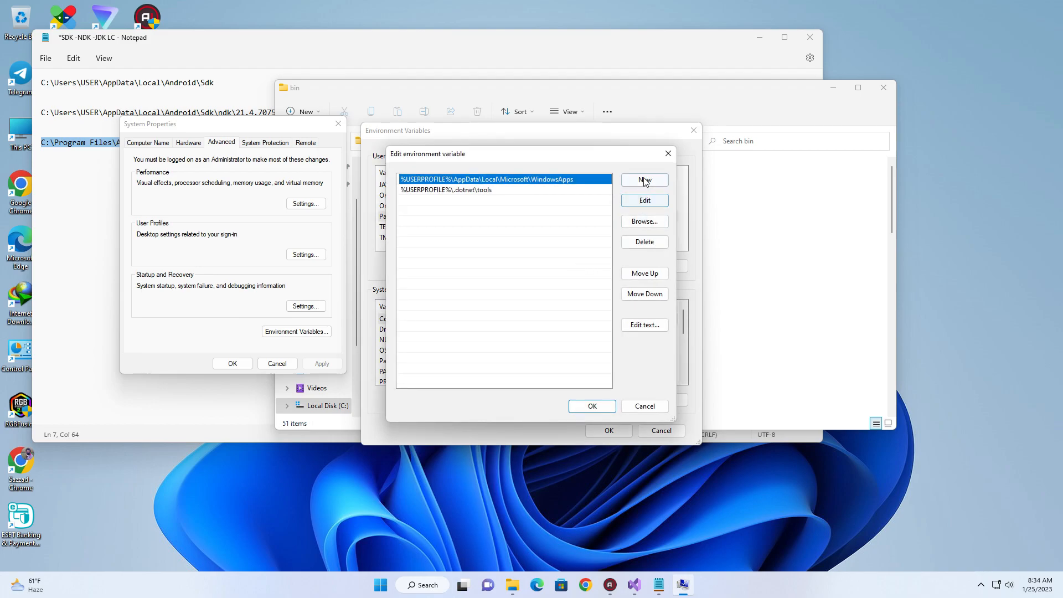
click(643, 179)
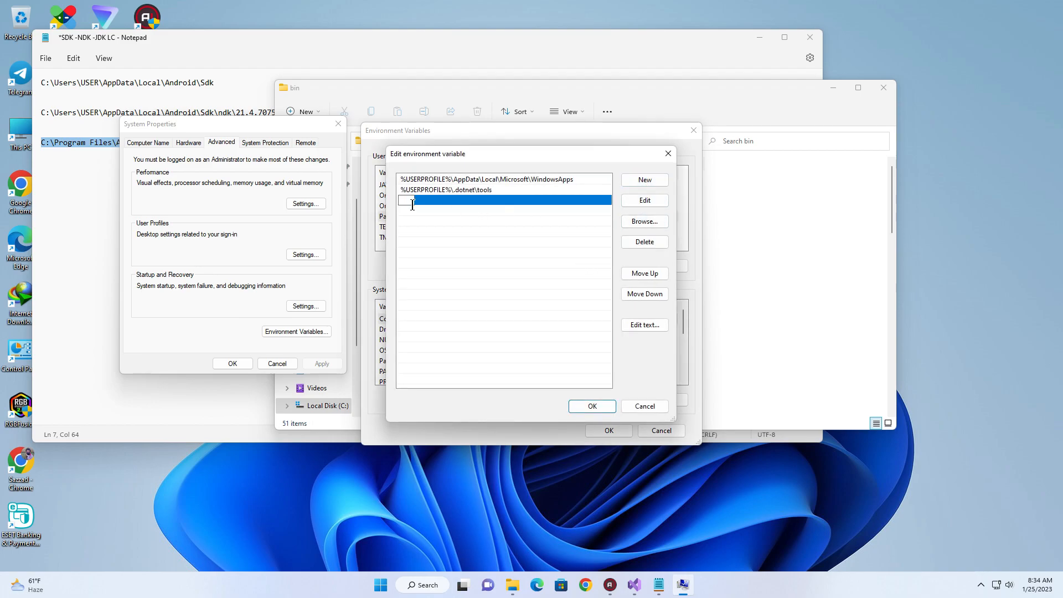
click(590, 407)
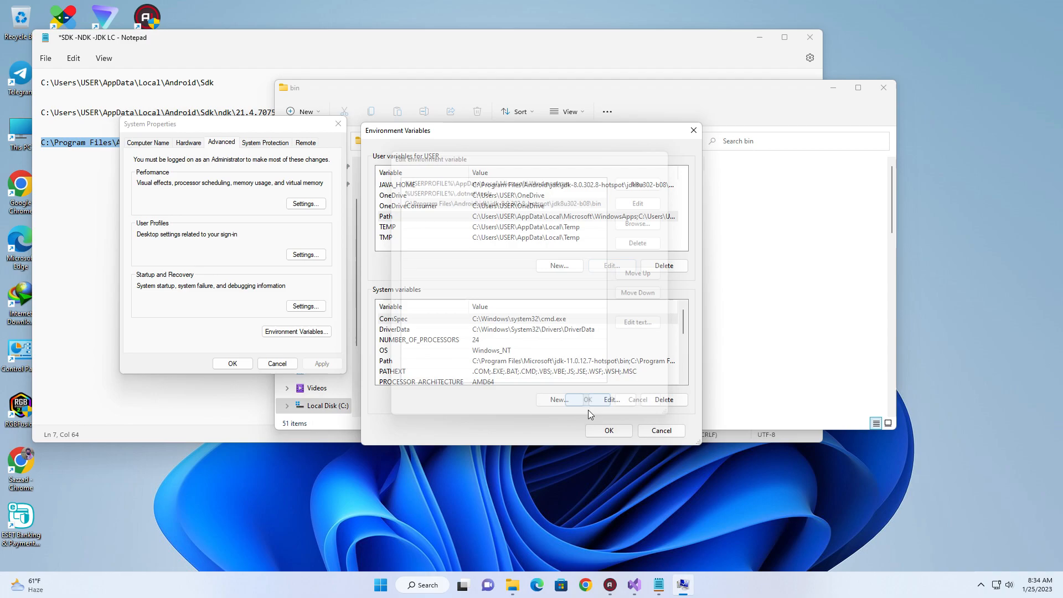
click(587, 400)
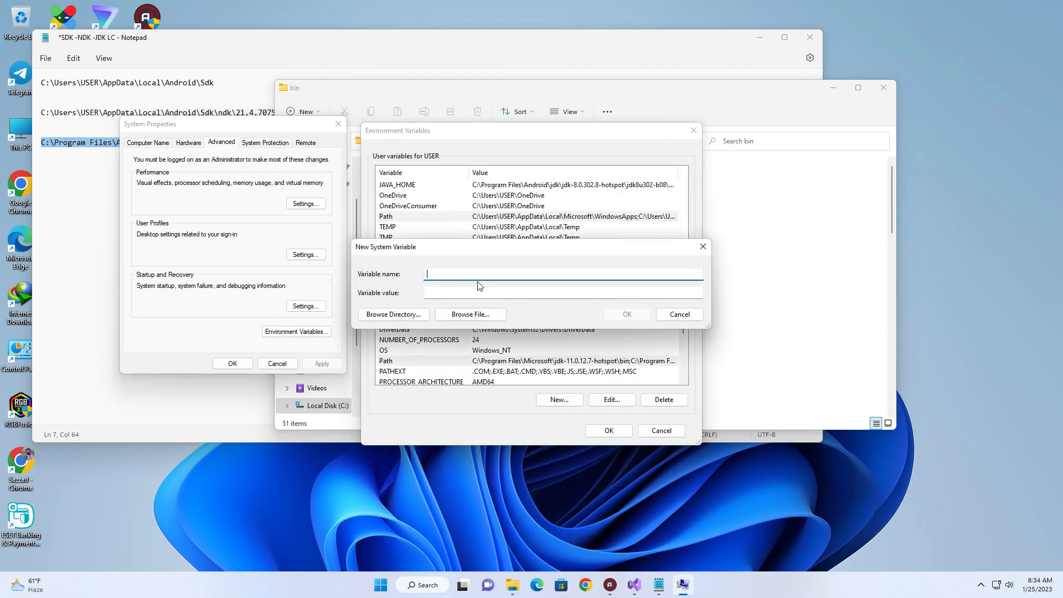
Save system variable JAVA_HOME as C:\Program Files\Android\jdk\jdk-8.0.302.8-hotspot\jdk8u302-b08\bin.
text(jav)
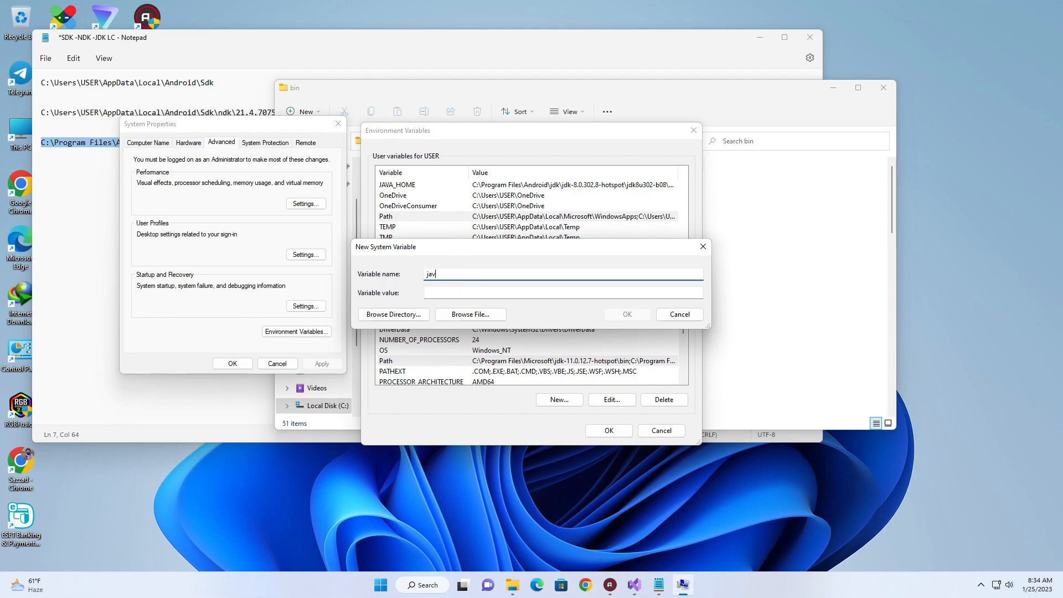
text(JAVA)
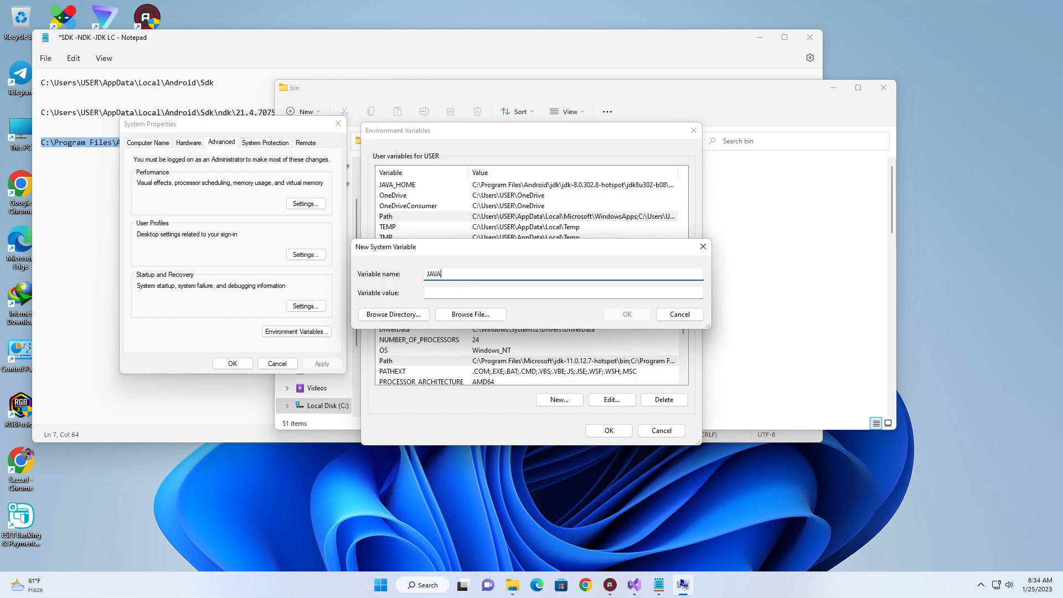
text(_)
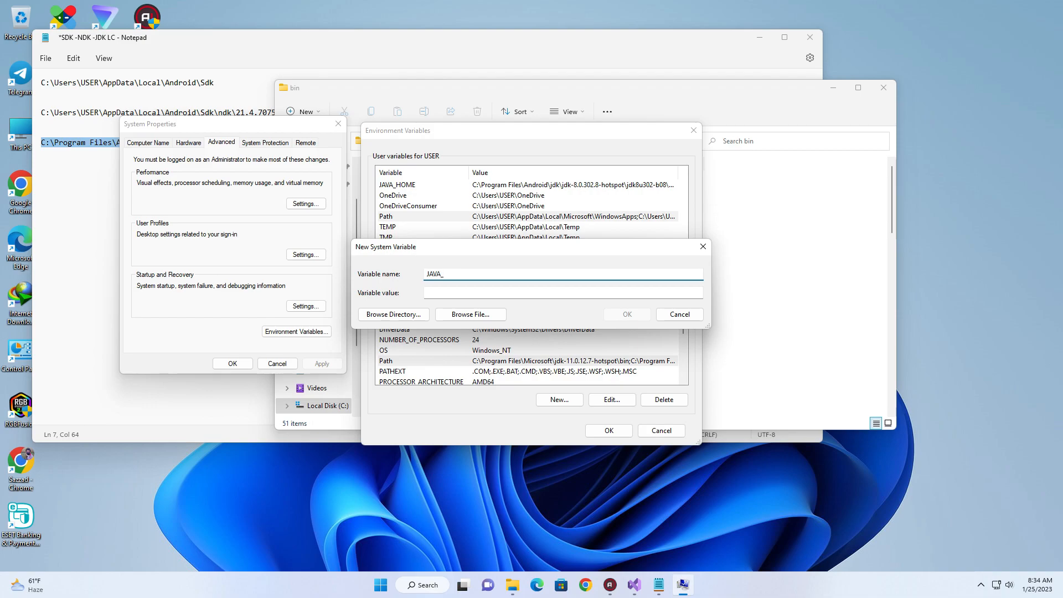
text(C:\Program Files\Android\jdk\jdk-8.0.302.8-hotspot\jdk8u302-b08\bin)
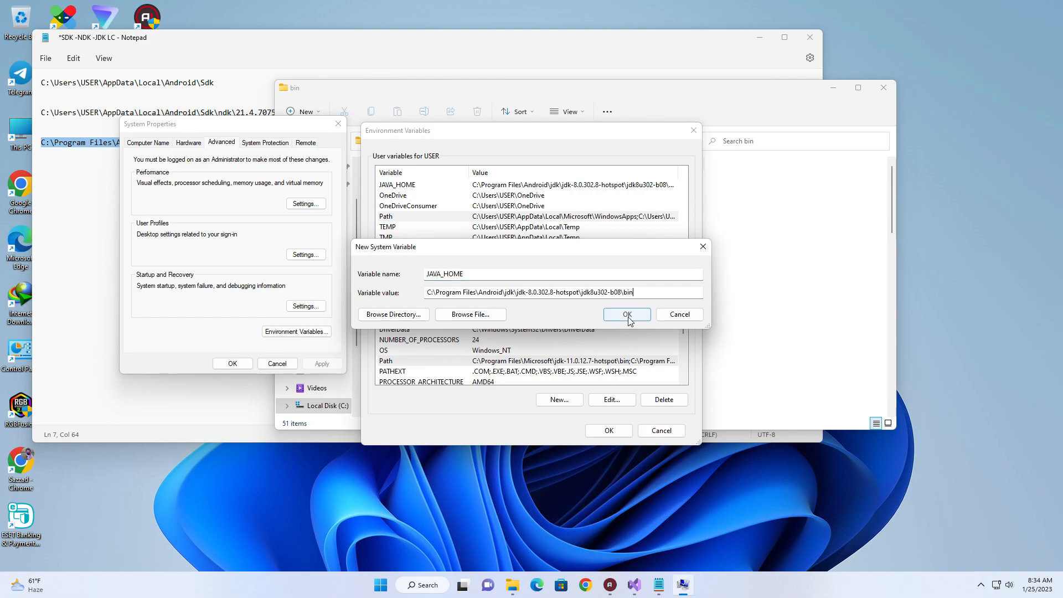
click(625, 314)
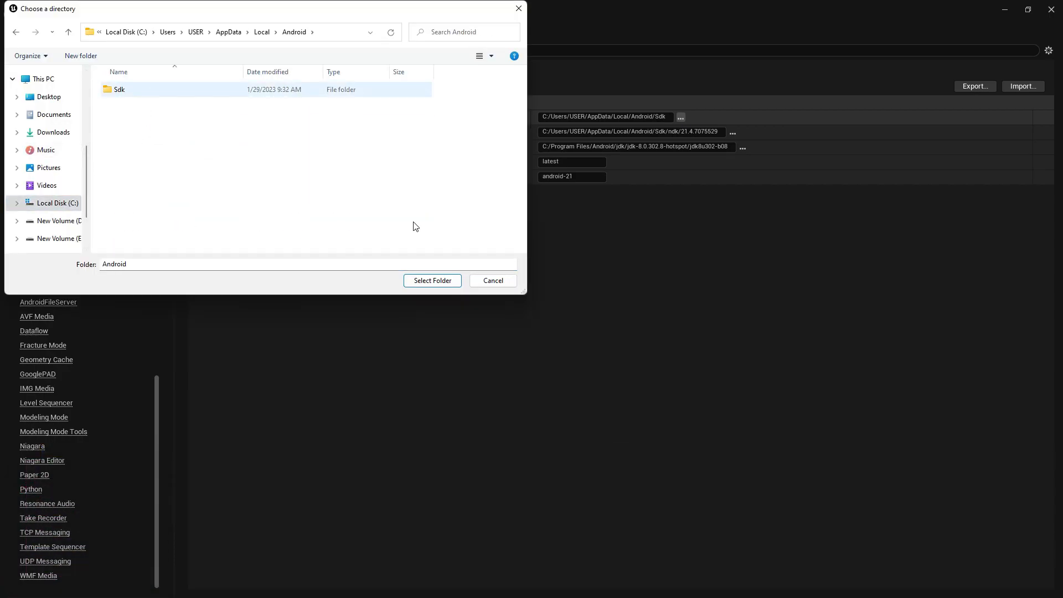
Set Android Package Name to com.teclearning and Application Display Name to Tec Learning.
click(431, 280)
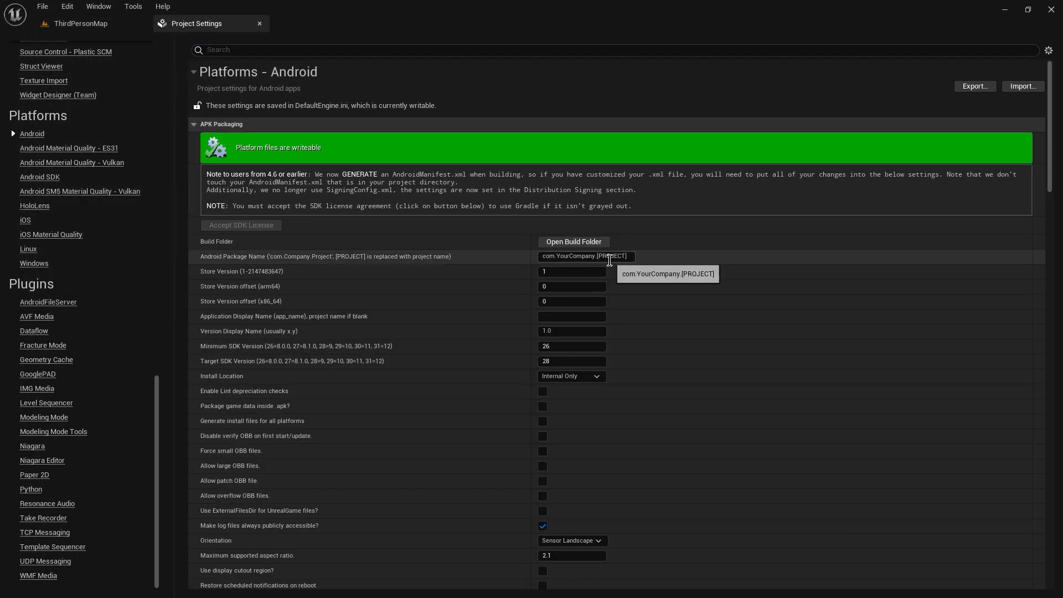
text(com.tecle)
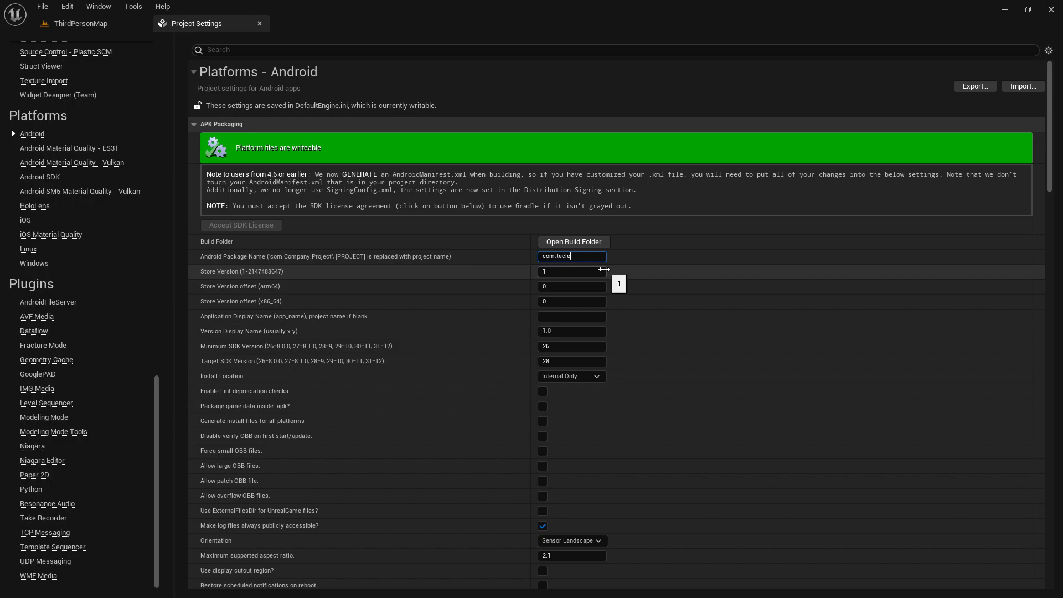
text(Tec Learning)
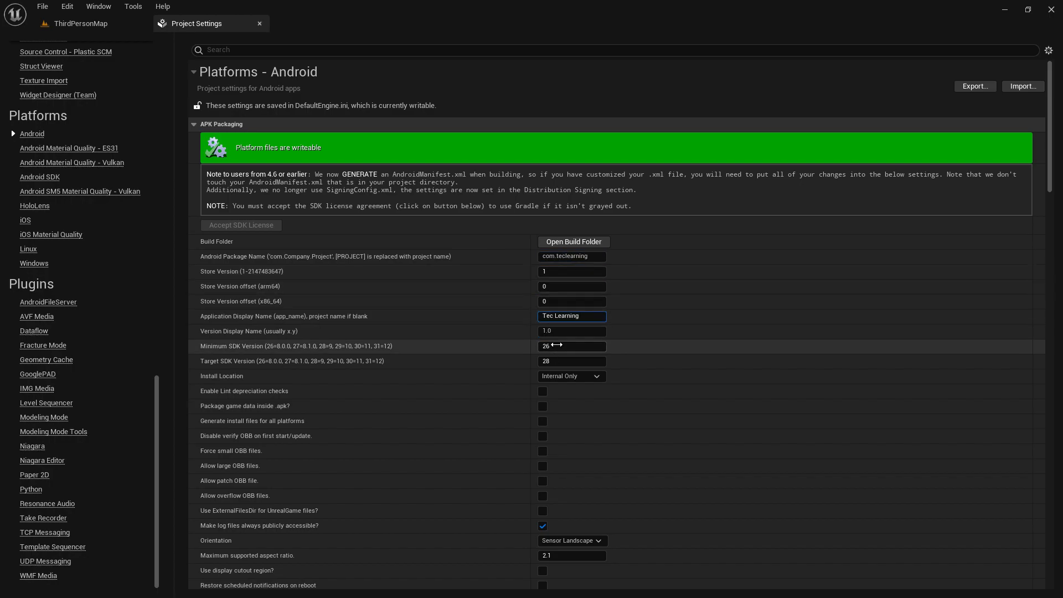
scroll(down, 3)
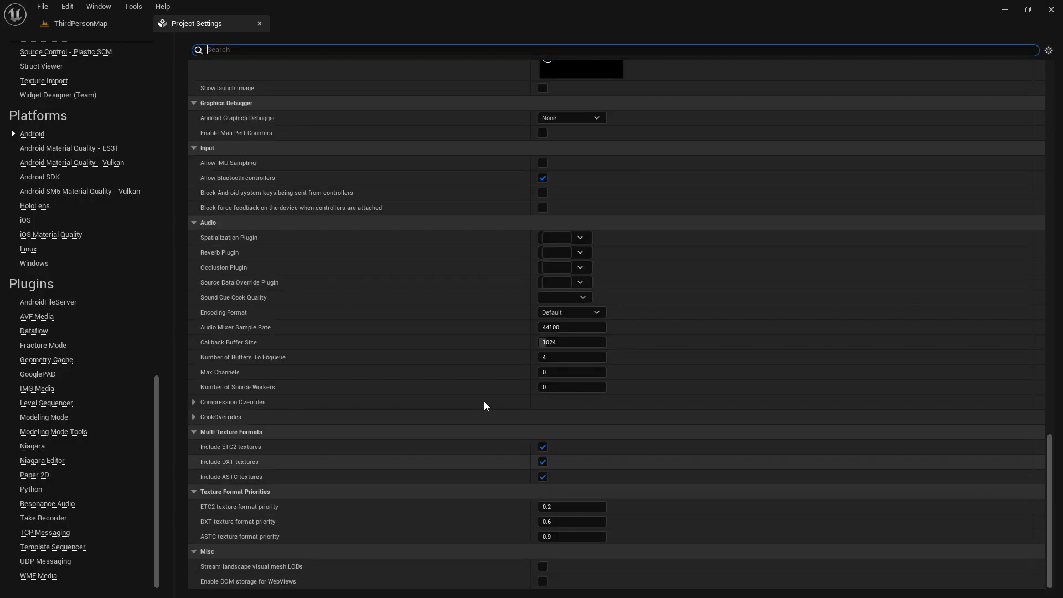
Check Windows settings and Supported Platforms, view Plugins, and start packaging for Android.
click(33, 263)
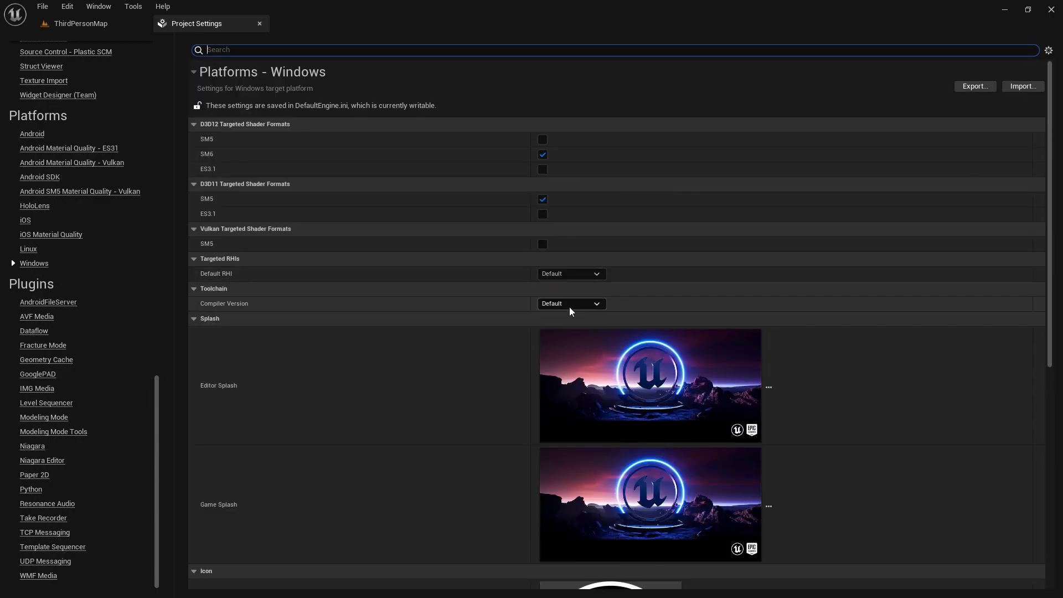
click(79, 23)
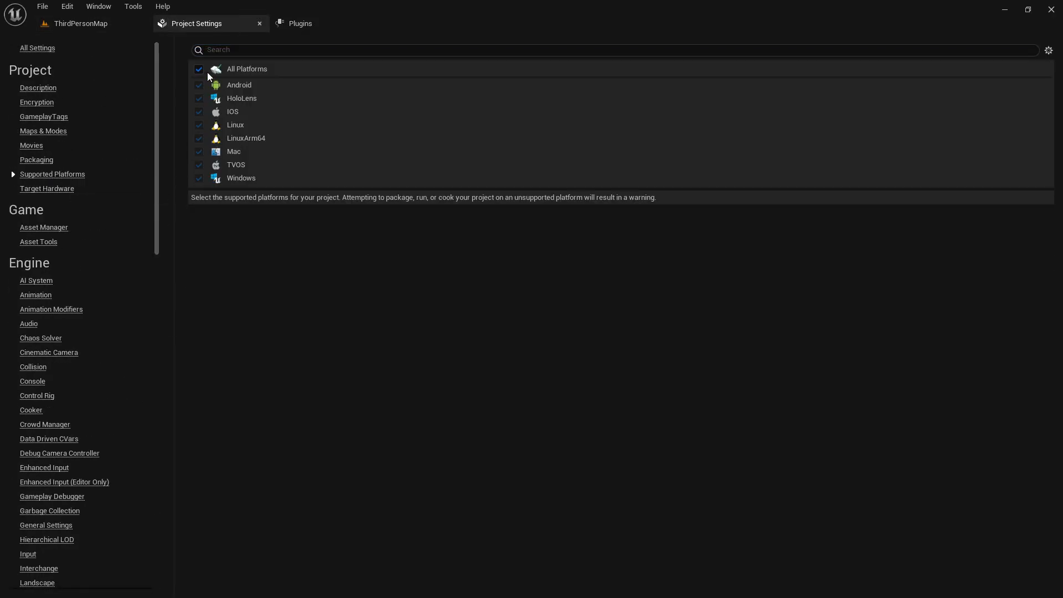
click(299, 23)
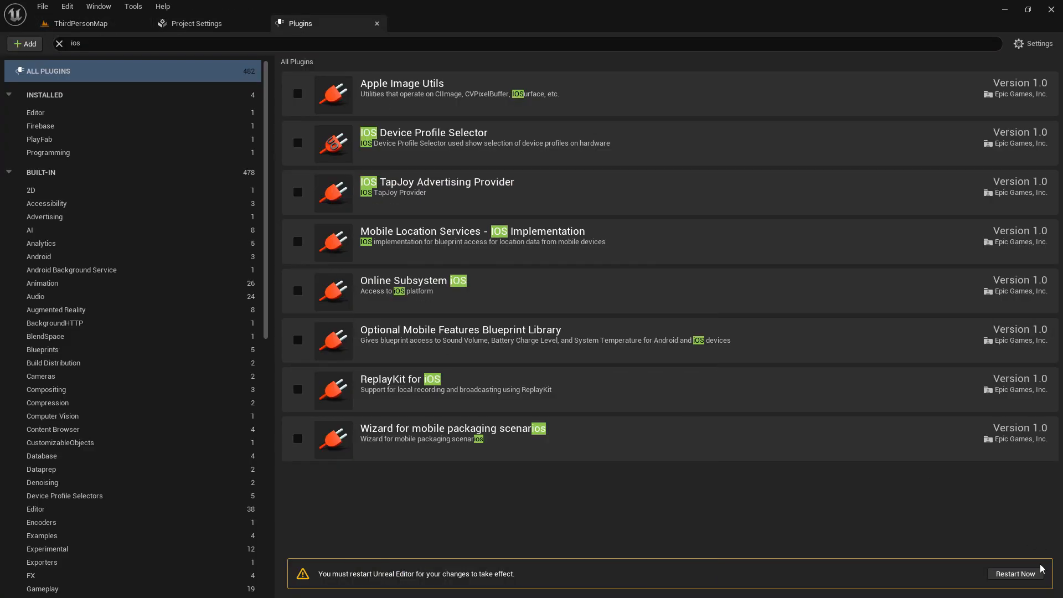
click(79, 23)
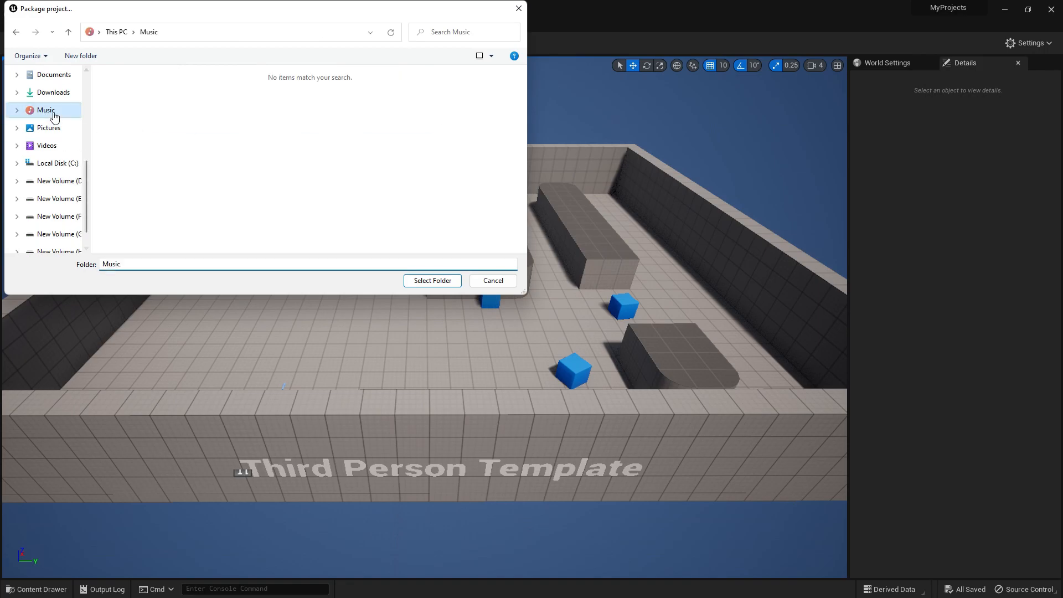
Select the Music folder as the Android package output destination and start packaging.
click(431, 280)
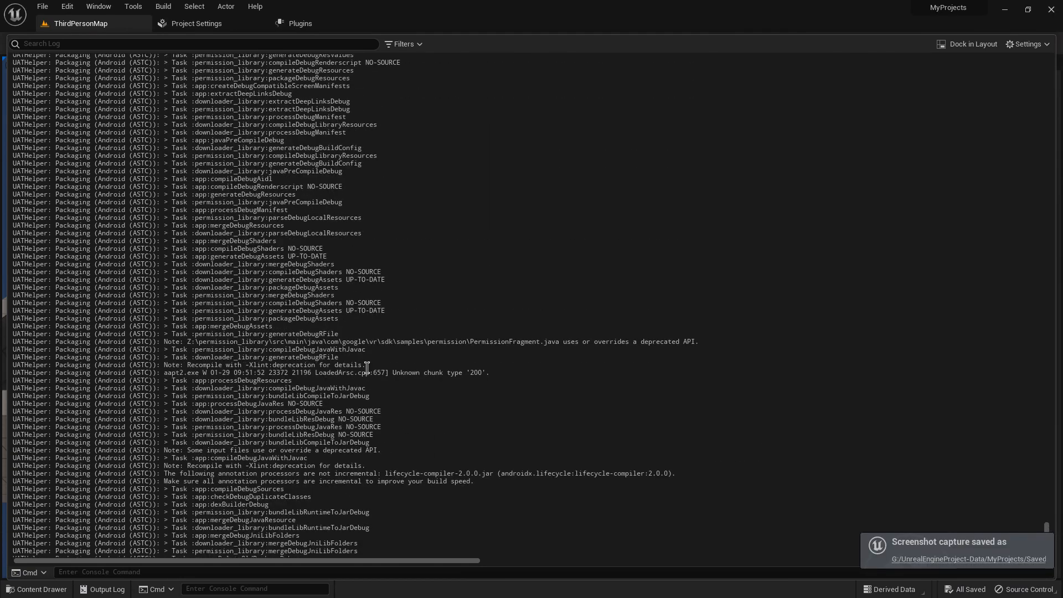
Review the end of the Output Log for BUILD SUCCESSFUL and ExitCode=0.
scroll(down, 3)
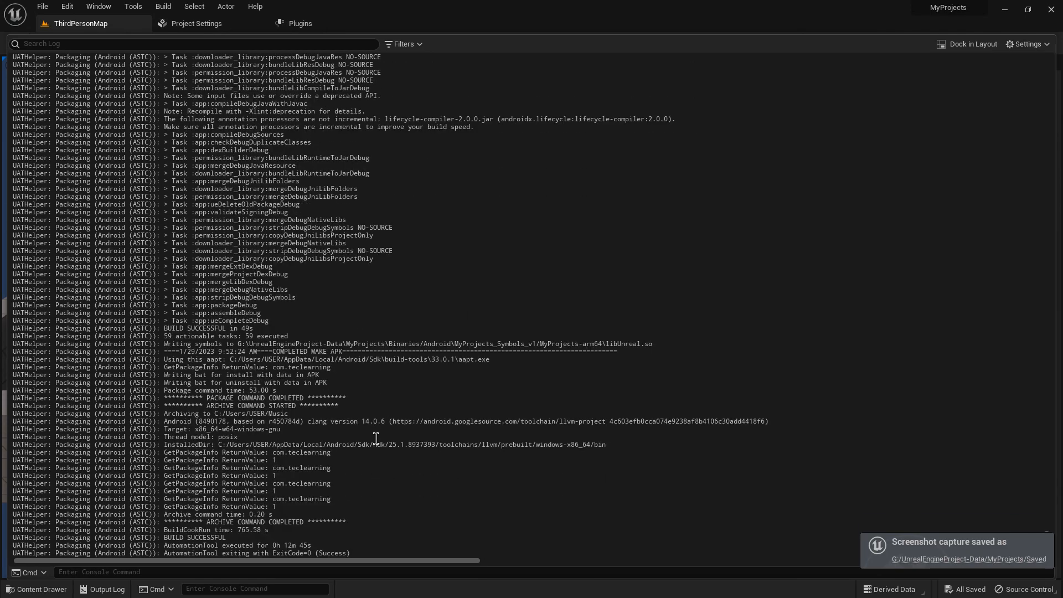